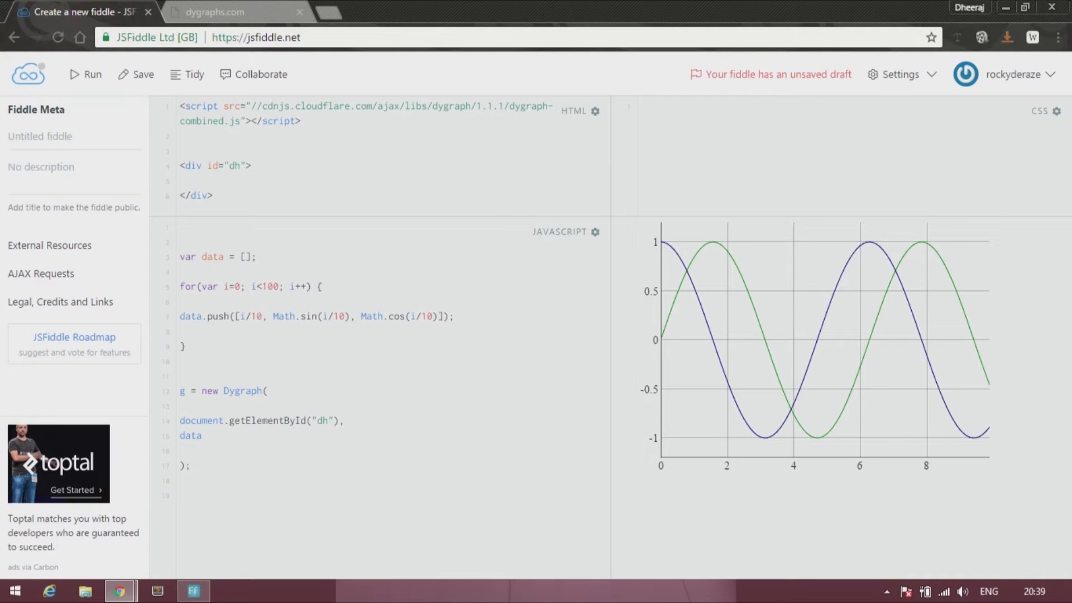
{"action": "mouse_move", "coordinate": [962, 308]}
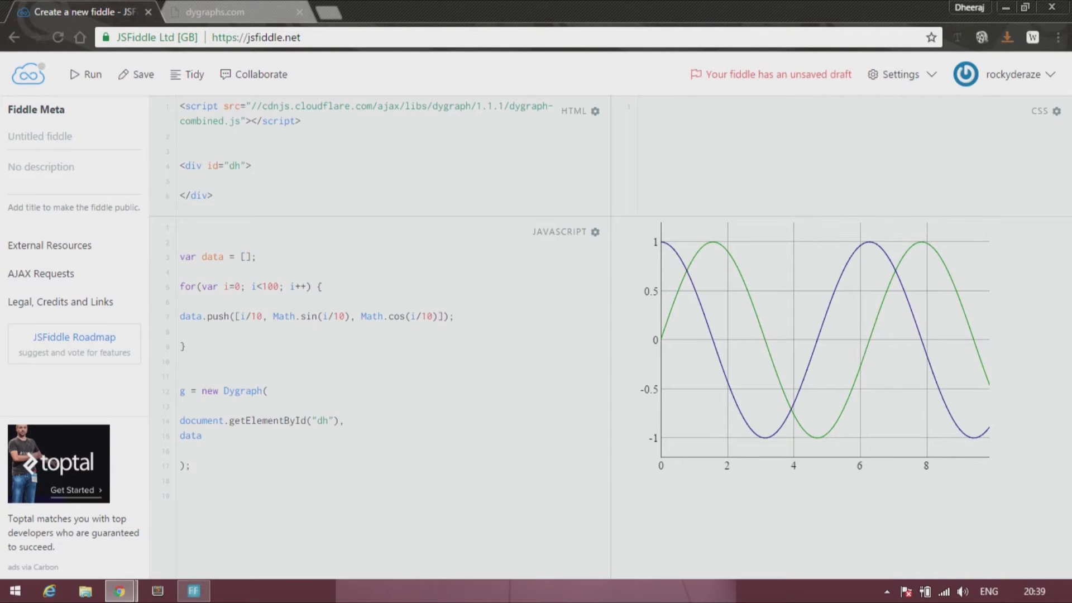
Step: Open a new blank fiddle in a separate browser tab, leaving the sine/cosine fiddle open
{"action": "left_click", "coordinate": [212, 12]}
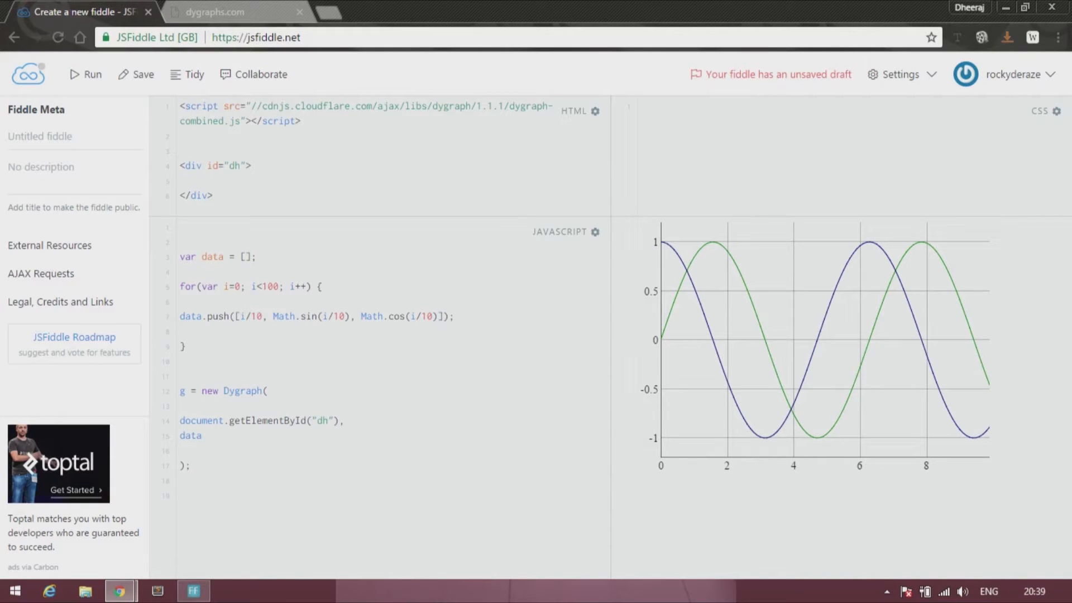
{"action": "left_click", "coordinate": [312, 12]}
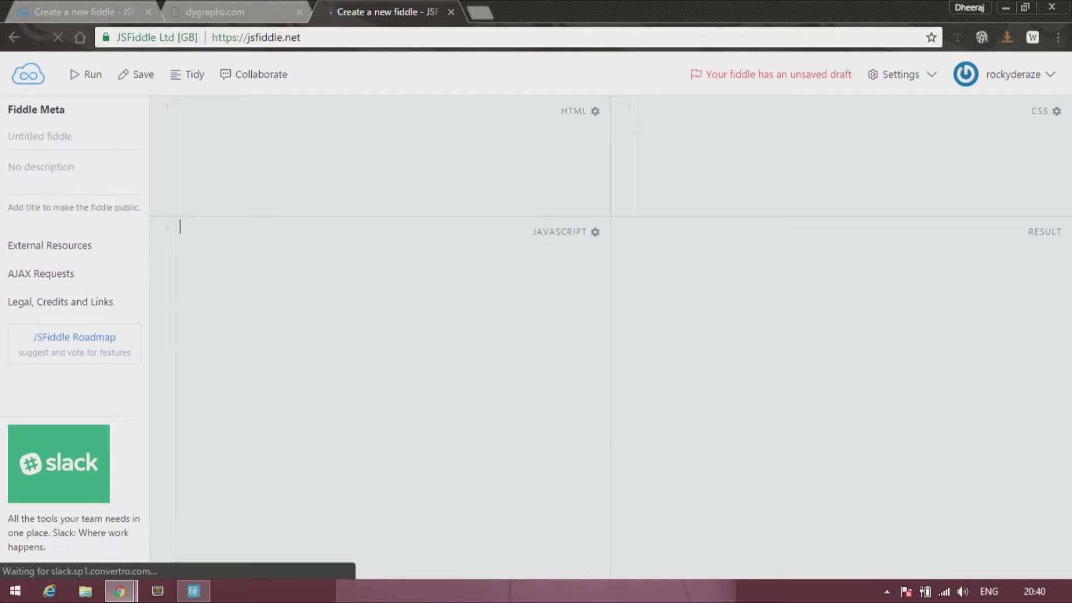
Step: Paste the dygraphs cdnjs script tag into the HTML panel and add <div id="sincos"></div>
{"action": "left_click", "coordinate": [236, 11]}
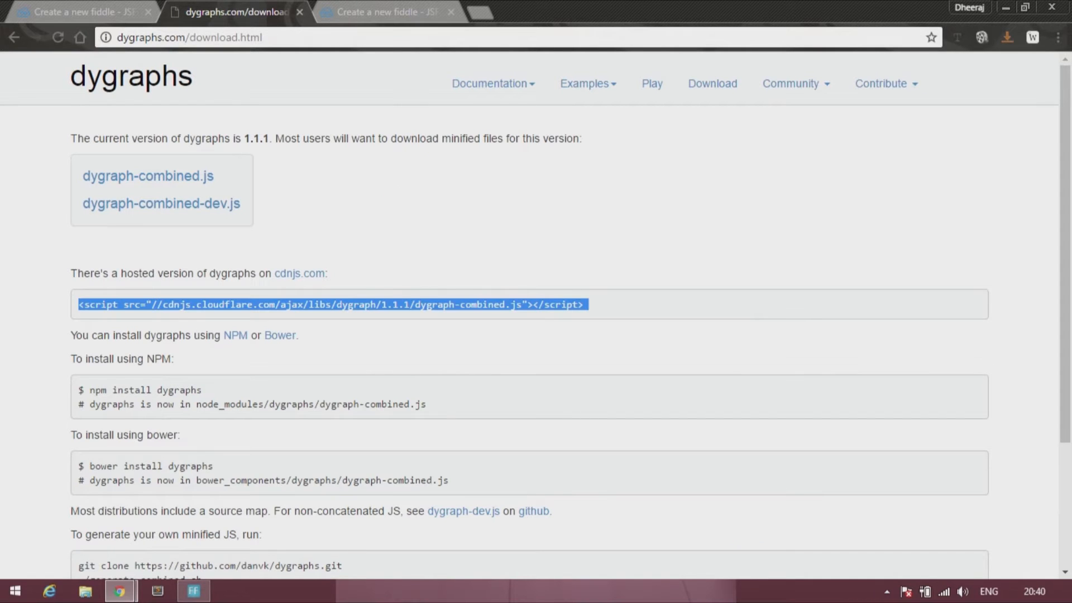
{"action": "left_click", "coordinate": [386, 12]}
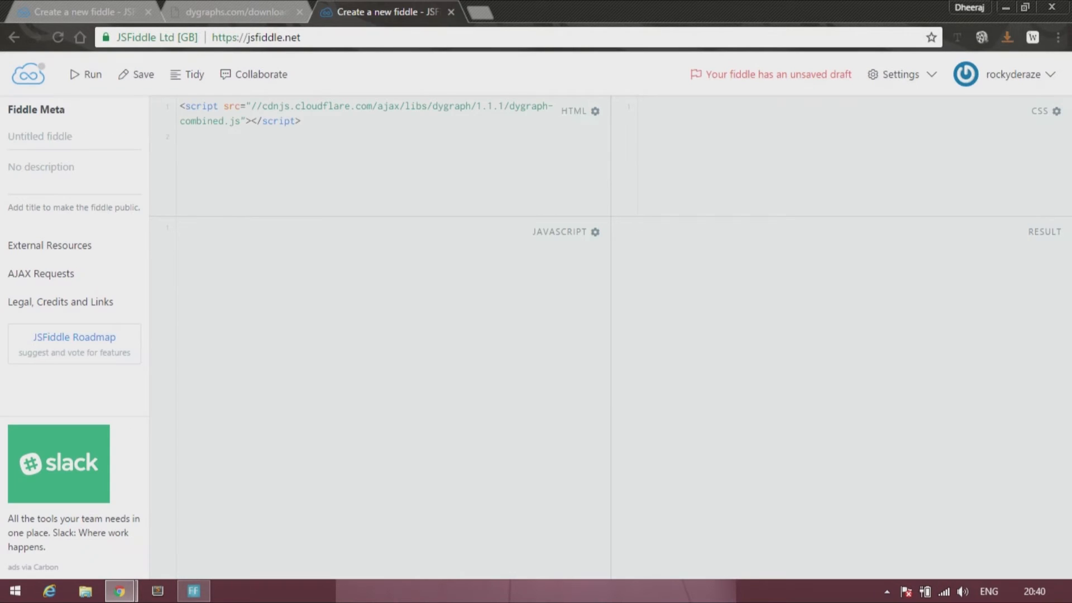
{"action": "type", "text": "<div"}
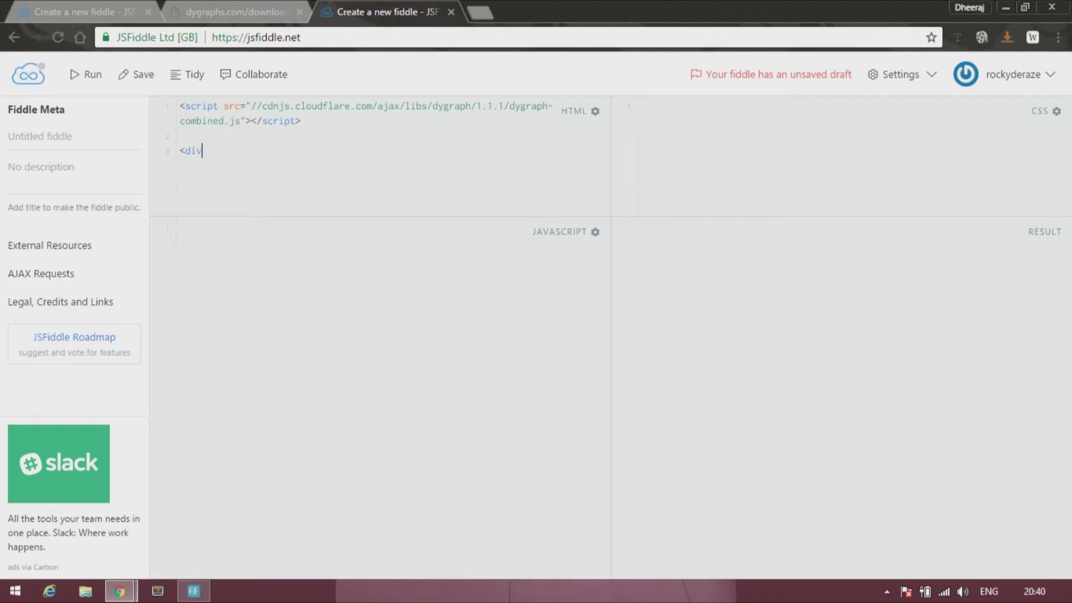
{"action": "type", "text": "id=\"\""}
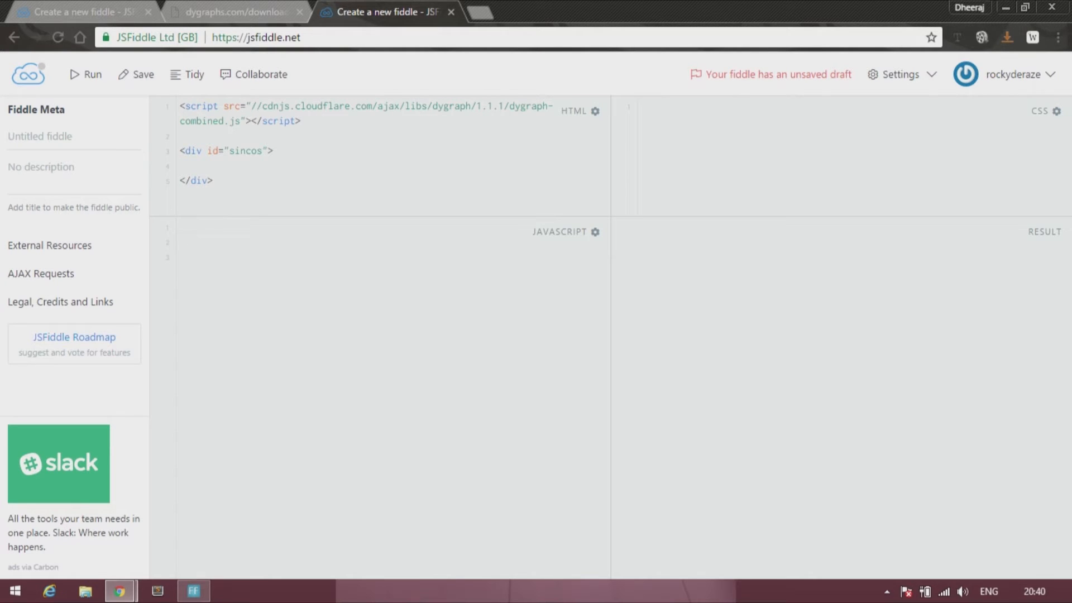
Step: Declare var holder = []; and a for loop running i from 0 while i<100
{"action": "type", "text": "var"}
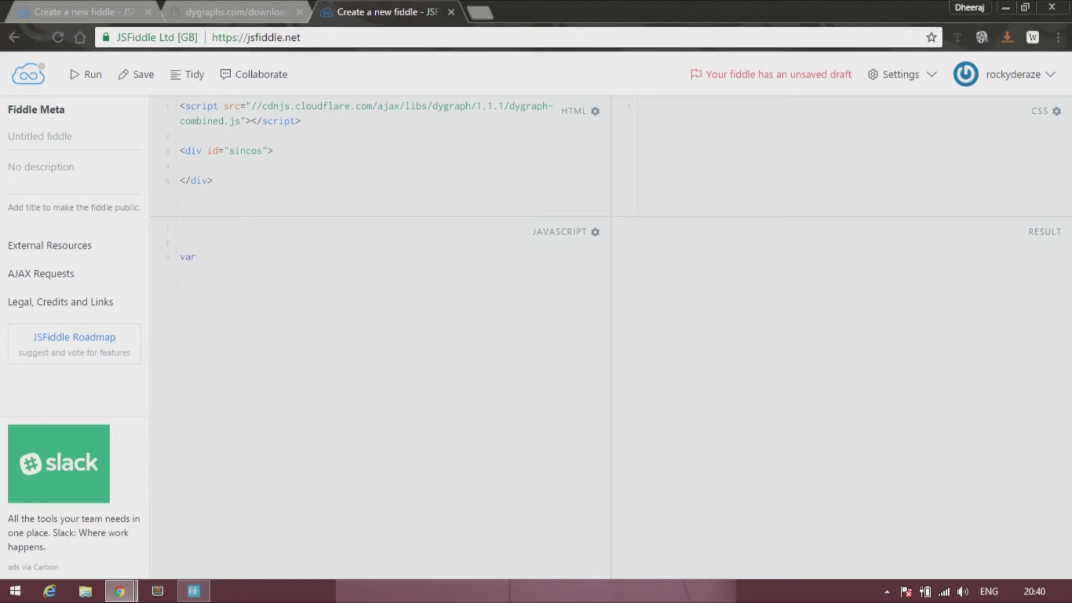
{"action": "type", "text": "holder"}
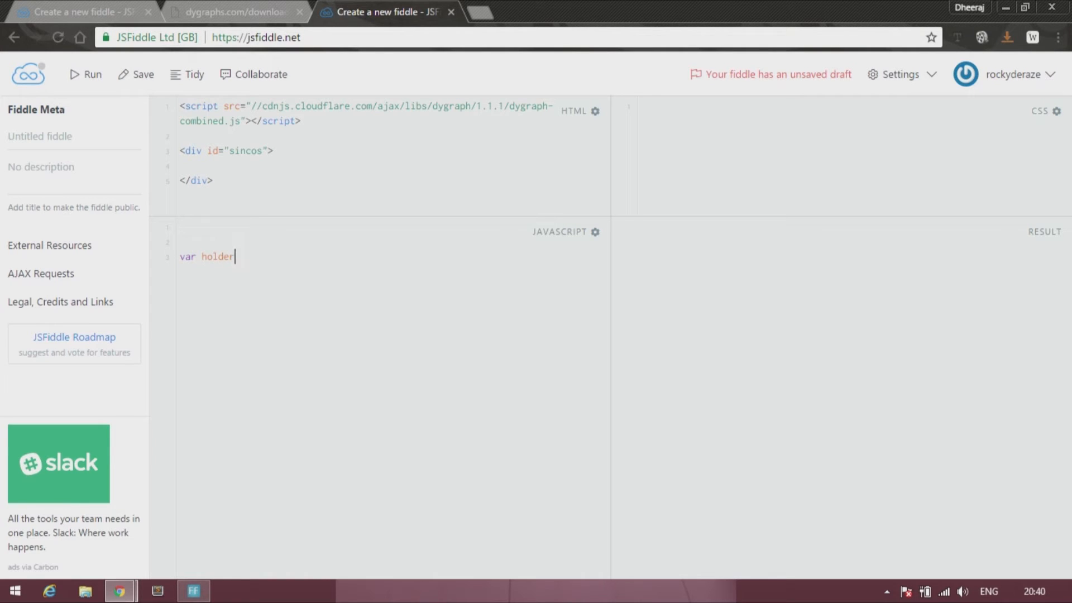
{"action": "type", "text": "= [];"}
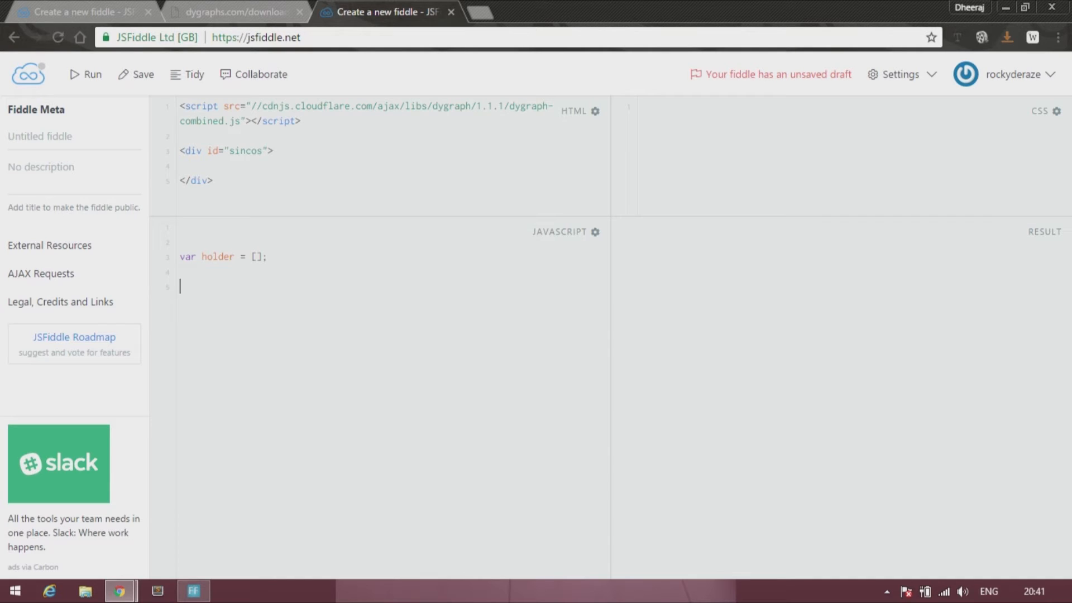
{"action": "type", "text": "for"}
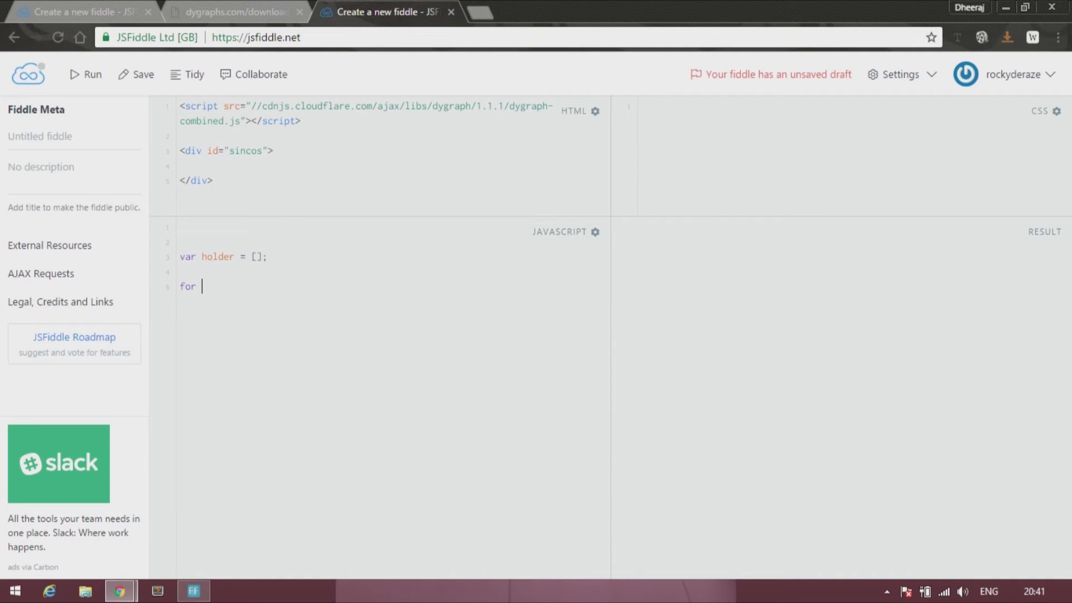
{"action": "type", "text": "(var = 0"}
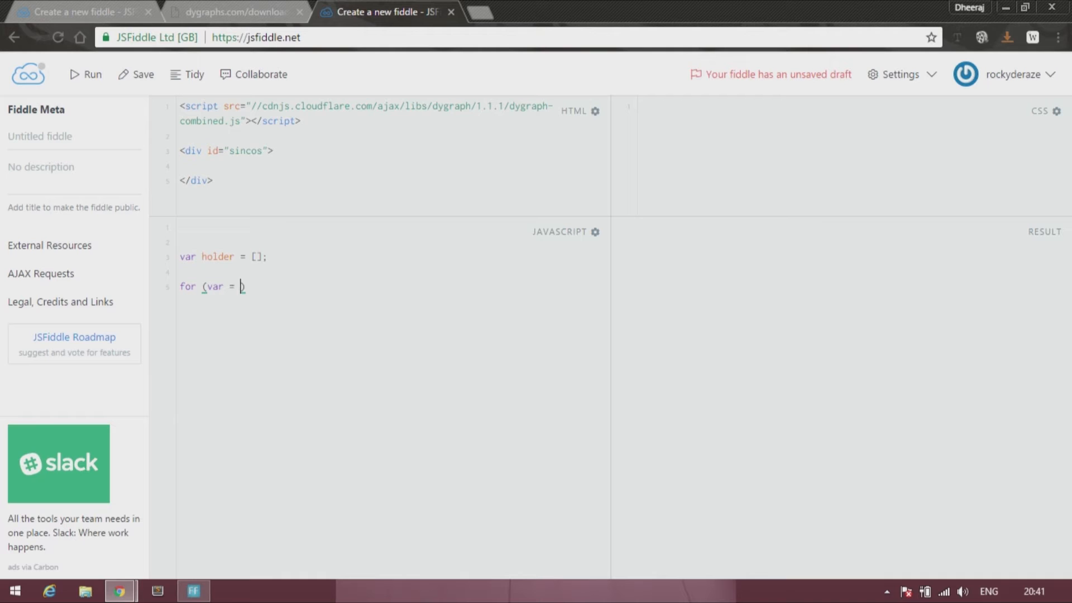
{"action": "type", "text": "i,"}
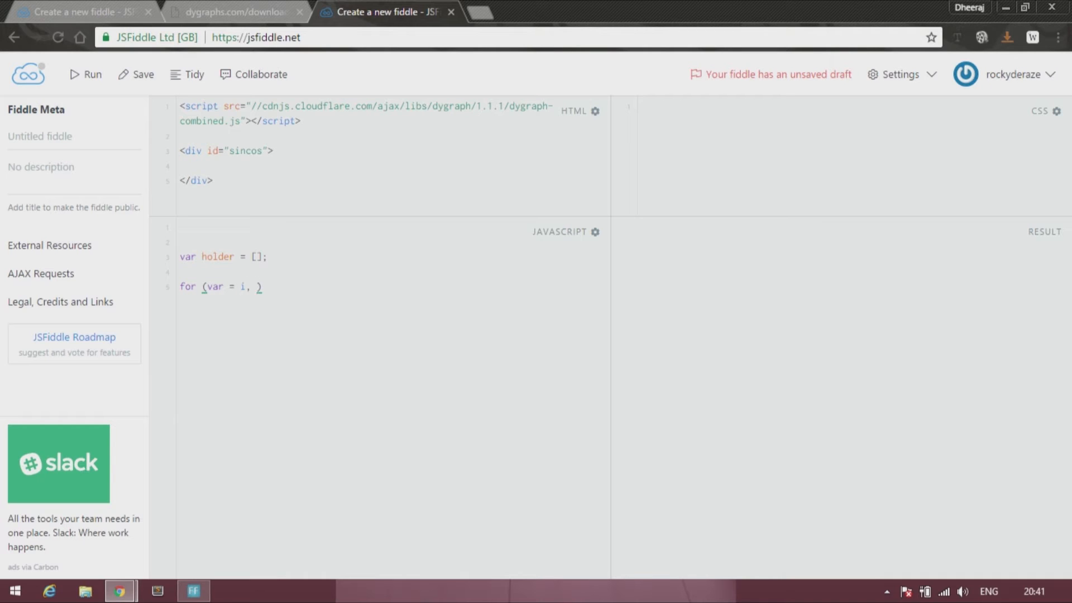
{"action": "type", "text": "i"}
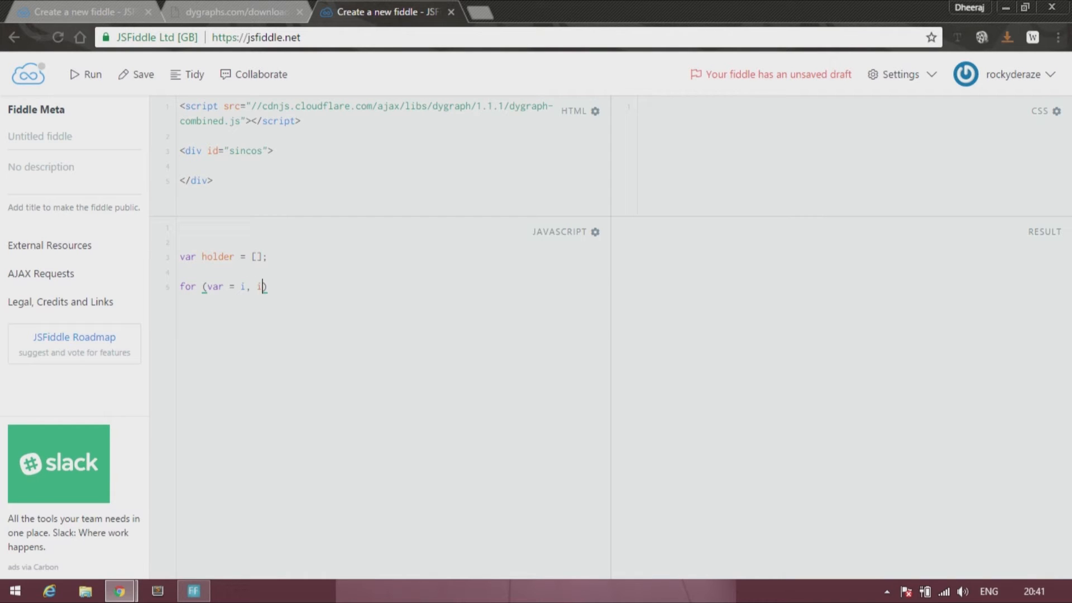
{"action": "type", "text": "<100"}
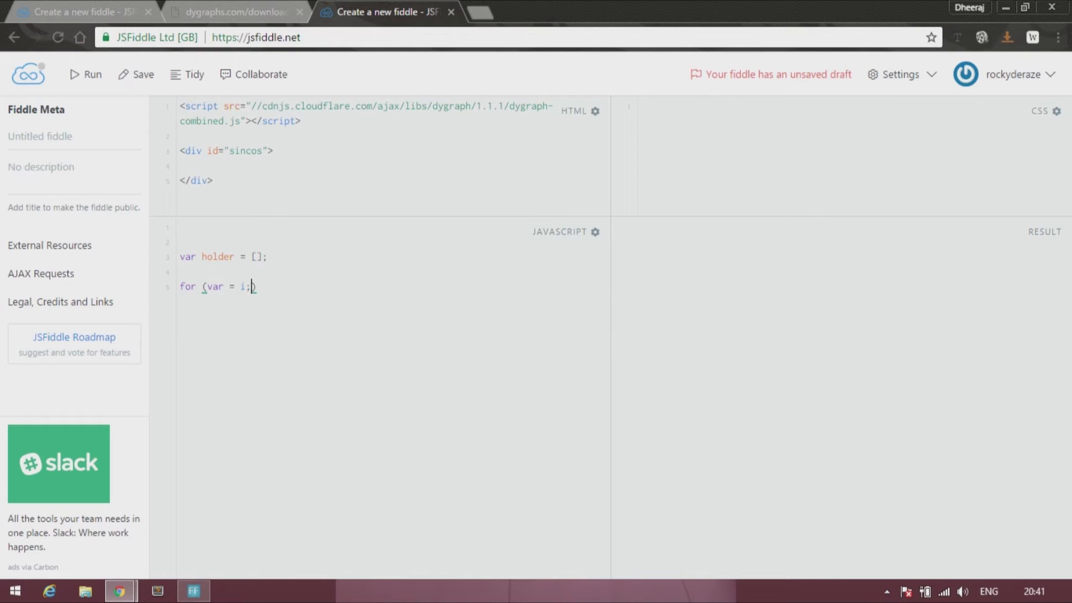
{"action": "type", "text": "i<100"}
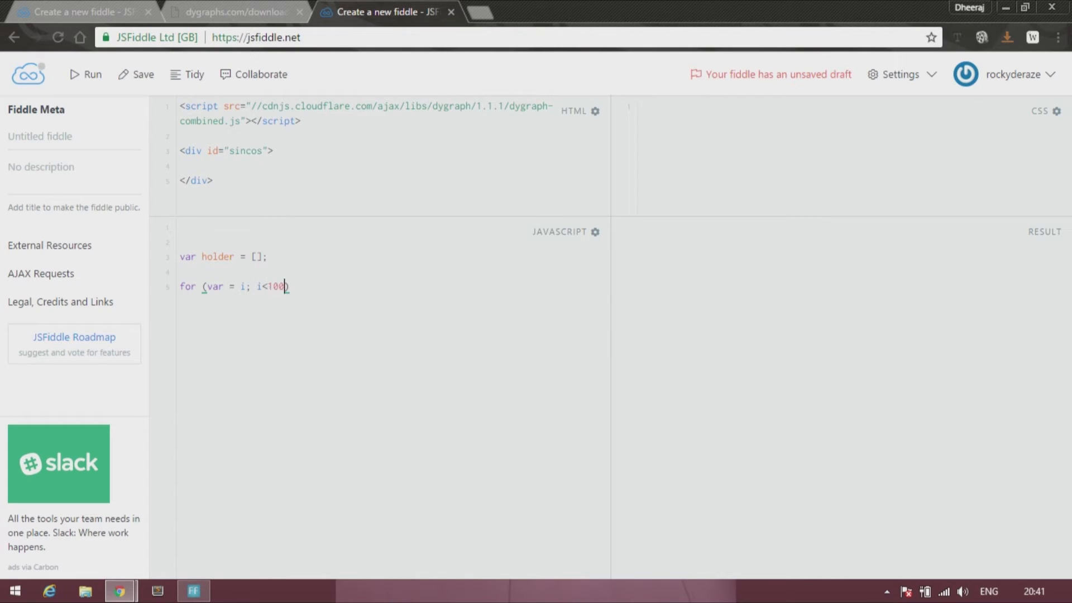
{"action": "type", "text": "; )"}
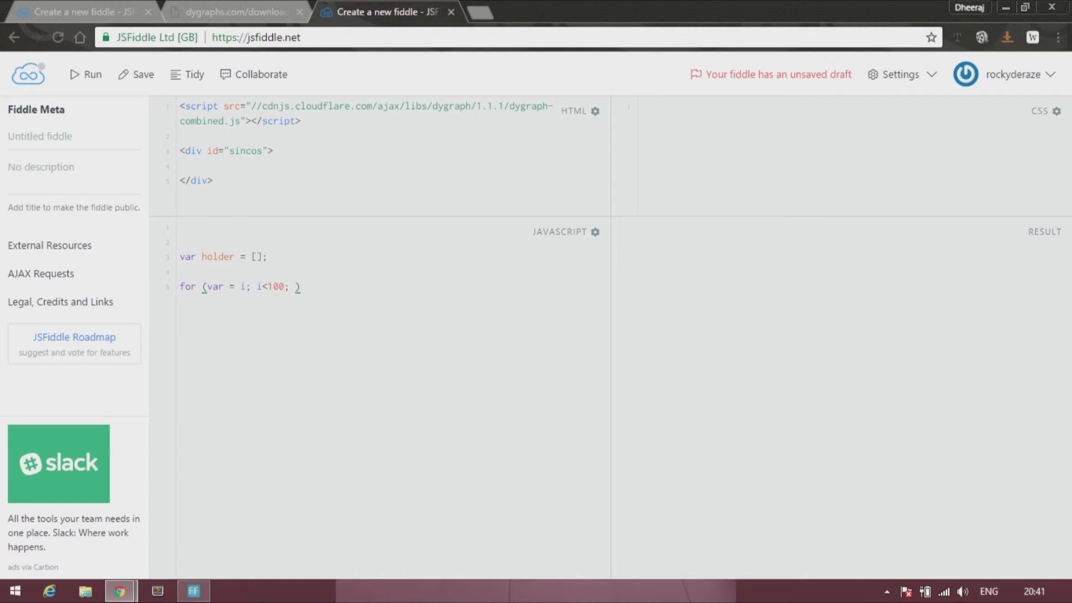
{"action": "type", "text": "i++"}
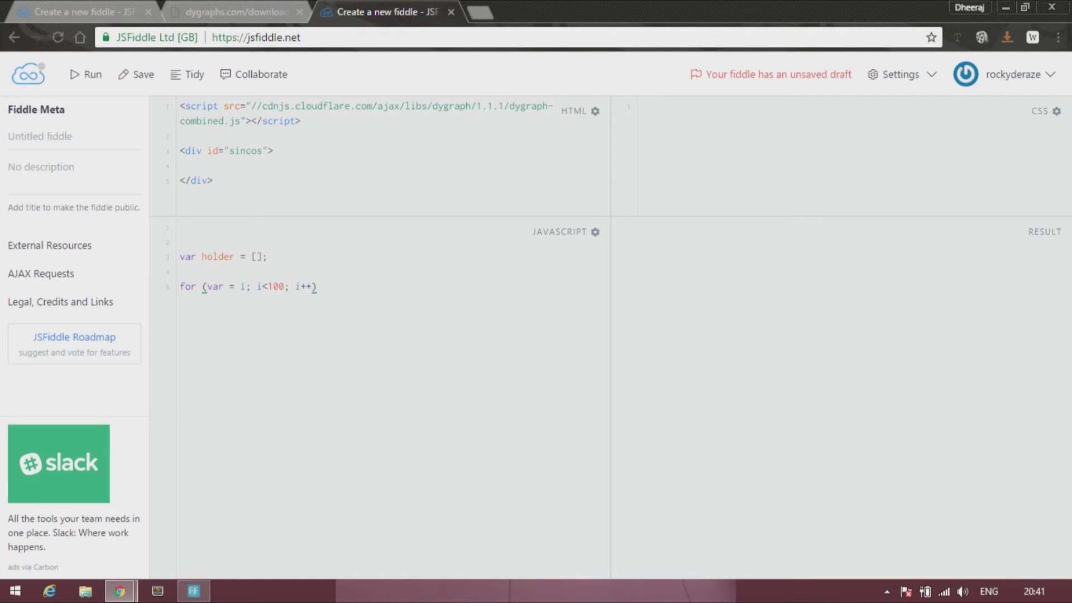
{"action": "type", "text": "{"}
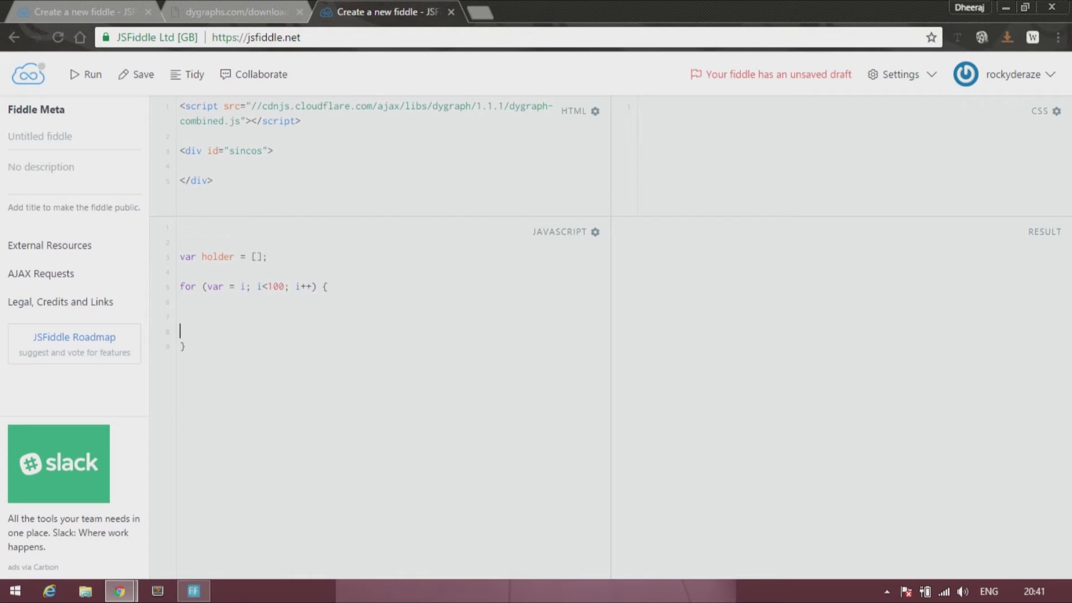
{"action": "key", "text": "Enter"}
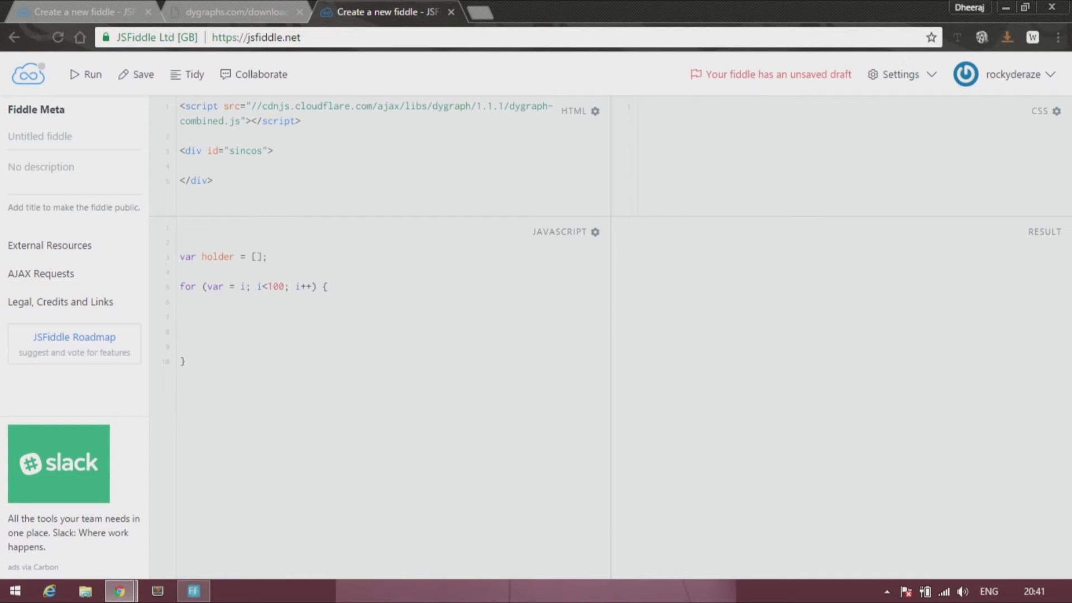
Step: Write push([i, Math.sin(i)]); inside the loop body
{"action": "left_click", "coordinate": [180, 316]}
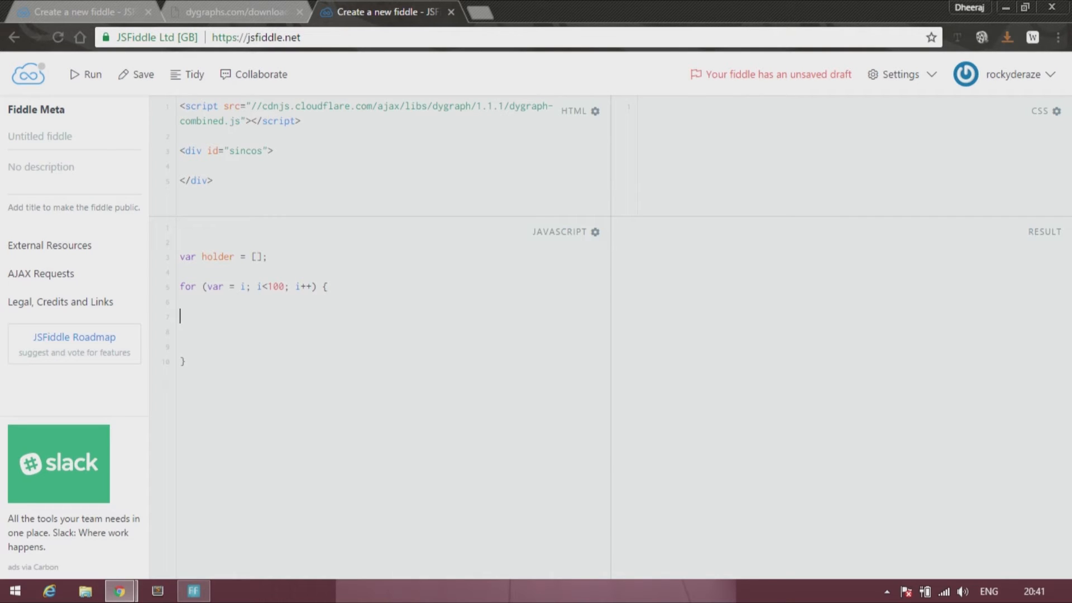
{"action": "type", "text": "pu"}
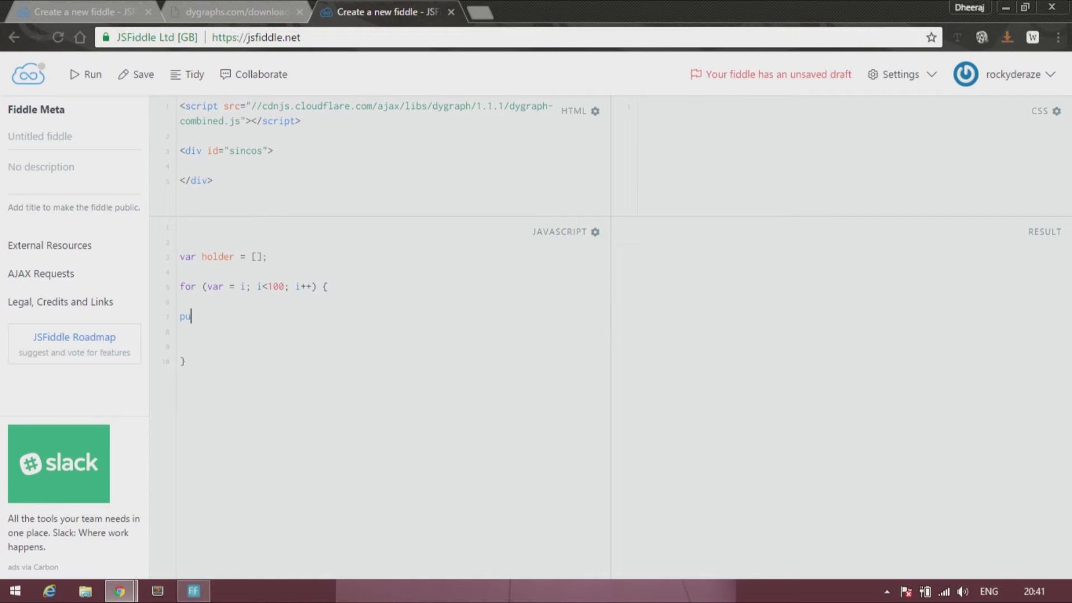
{"action": "type", "text": "sh"}
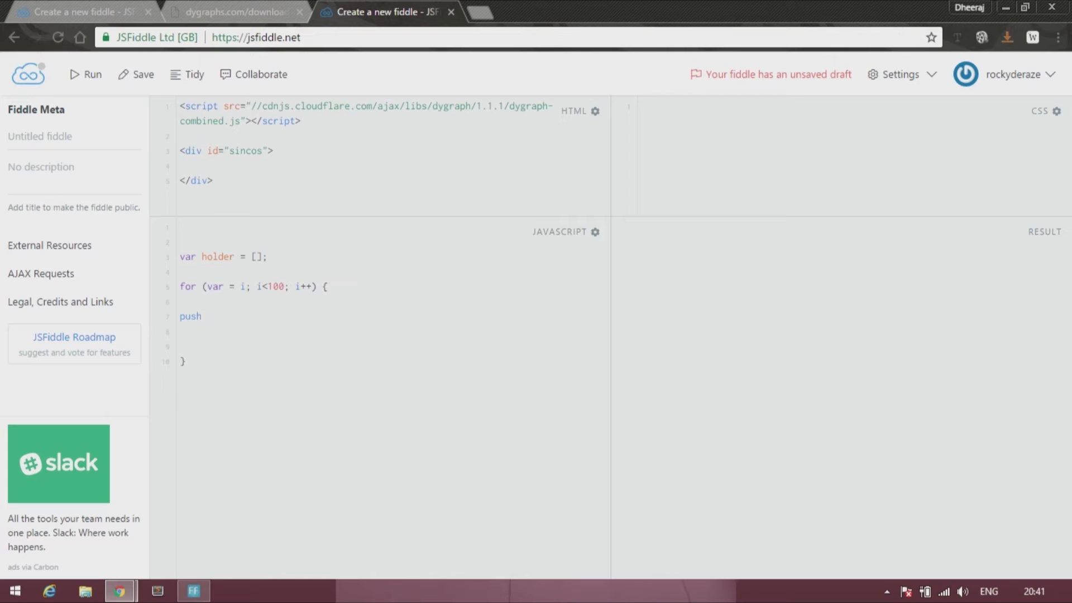
{"action": "type", "text": "()"}
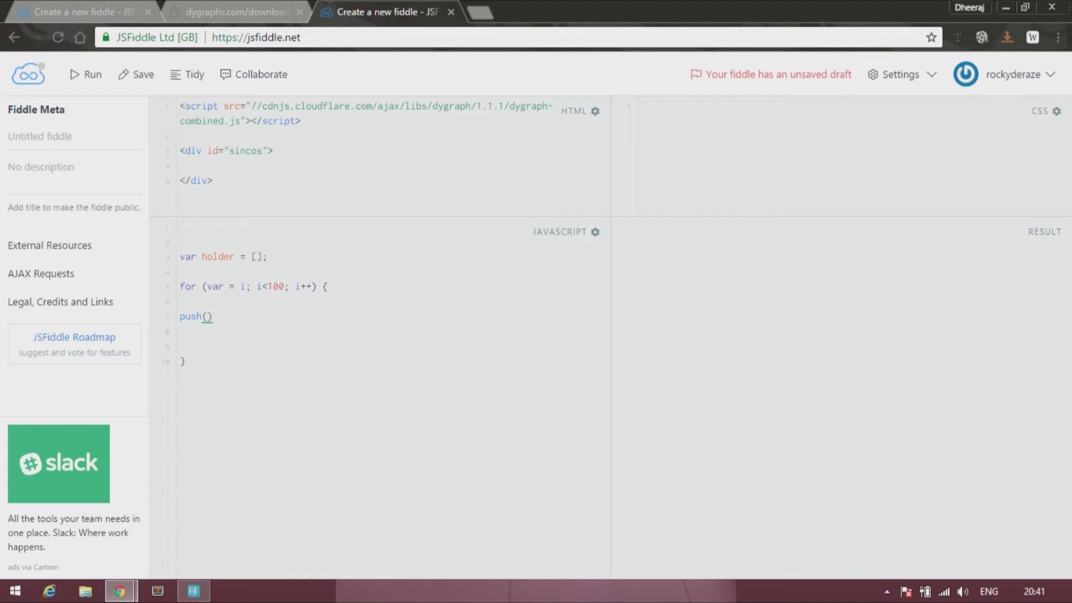
{"action": "type", "text": "[]"}
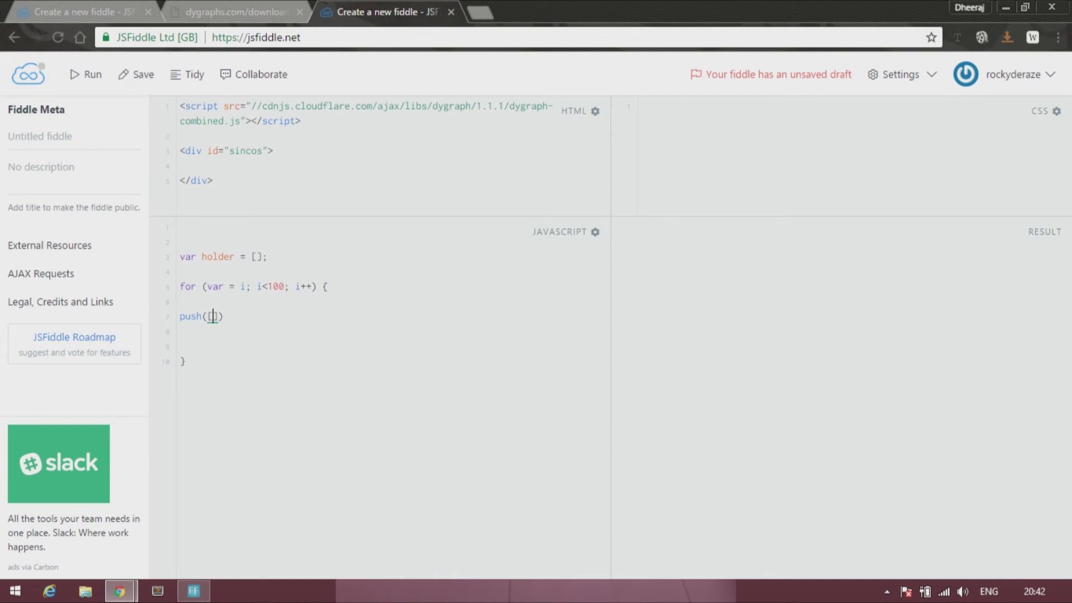
{"action": "type", "text": "i,"}
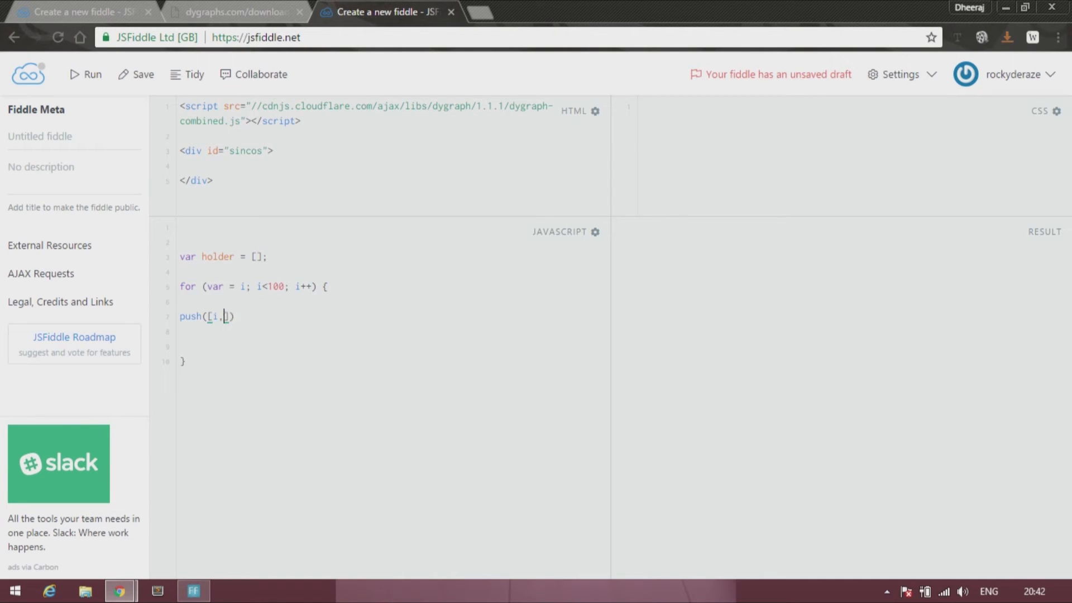
{"action": "type", "text": "Math."}
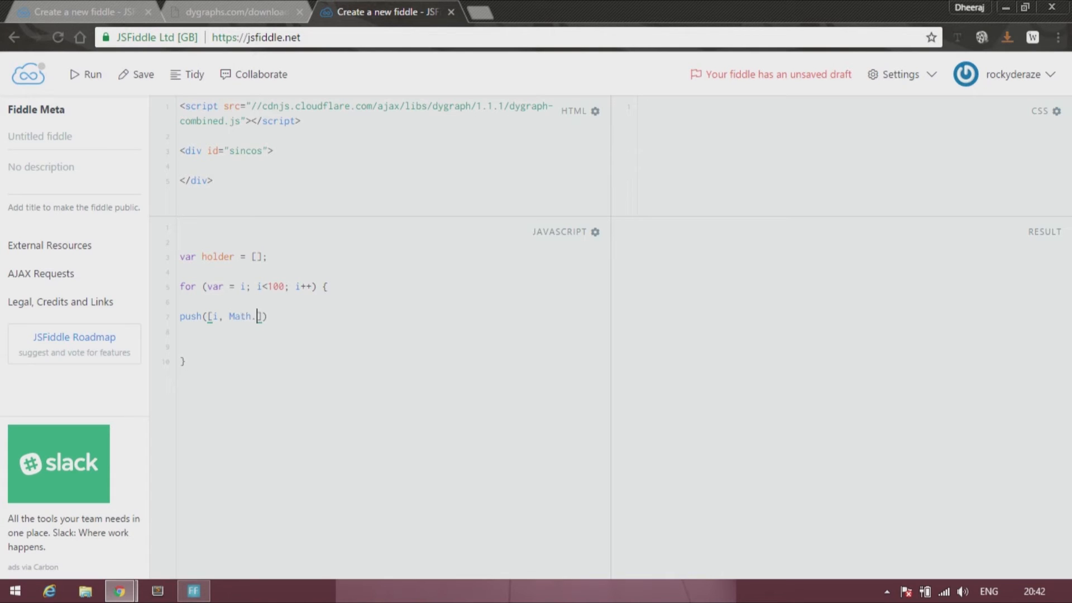
{"action": "type", "text": "sin(i)"}
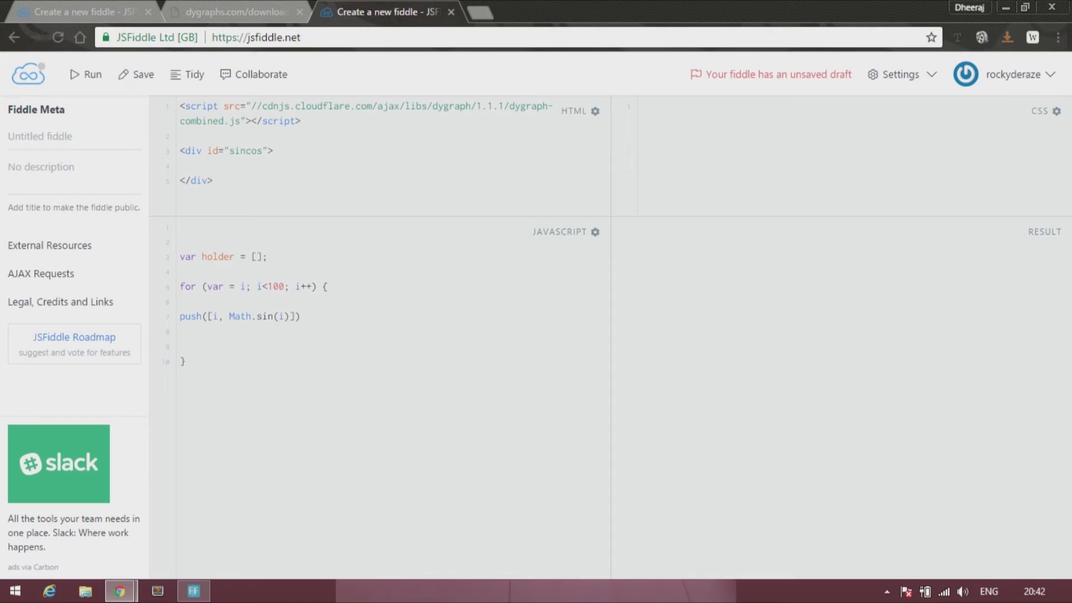
{"action": "type", "text": ";"}
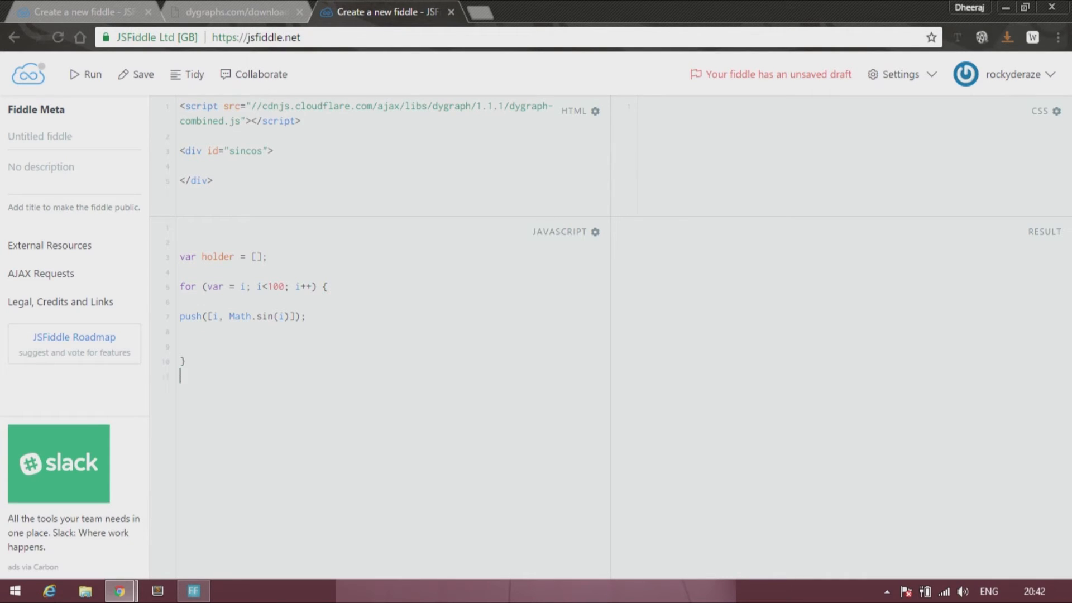
{"action": "type", "text": "g"}
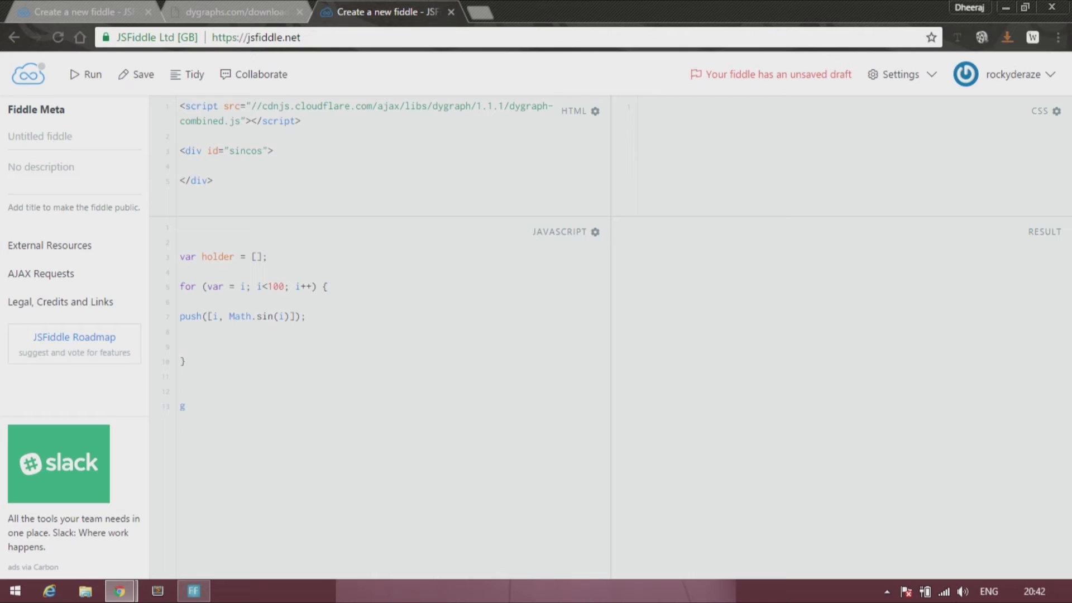
Step: Add g = new Dygraph(document.getElementById("sincos"), holder); after the loop
{"action": "type", "text": "="}
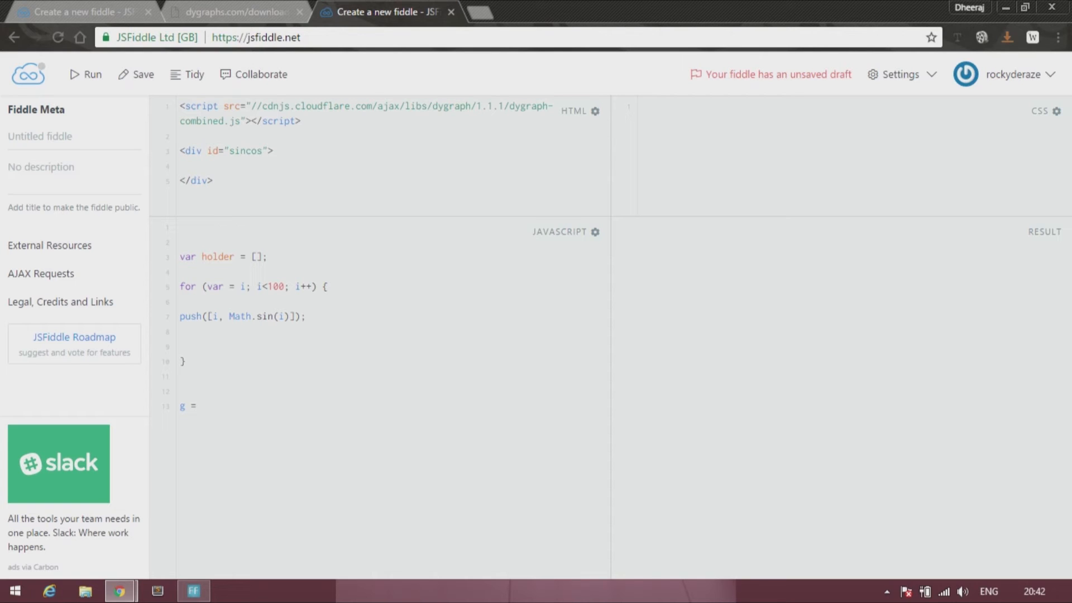
{"action": "type", "text": "new Dygraph("}
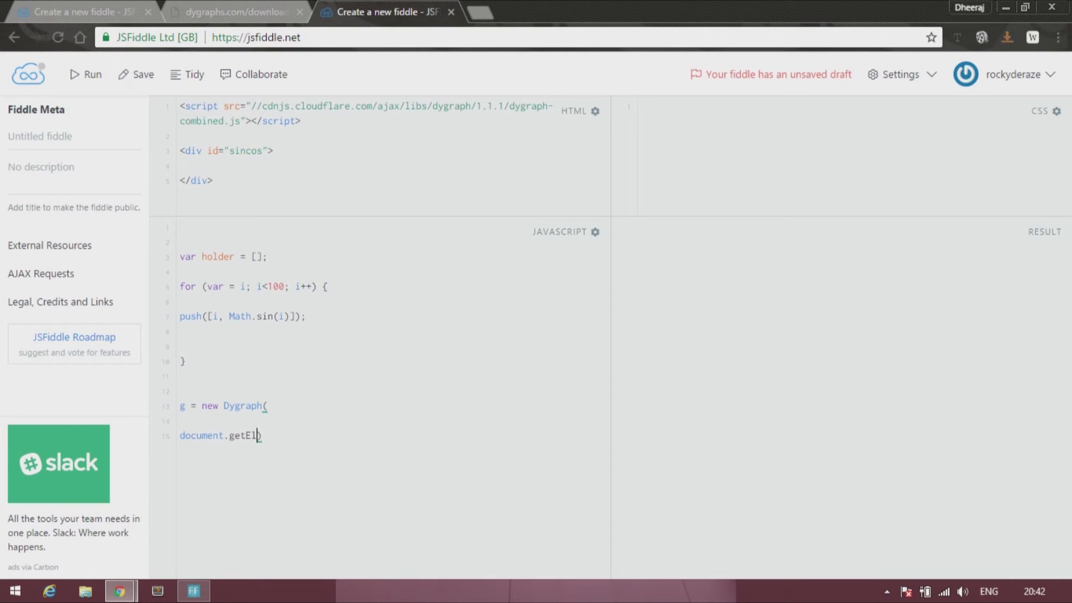
{"action": "type", "text": "ementById(\""}
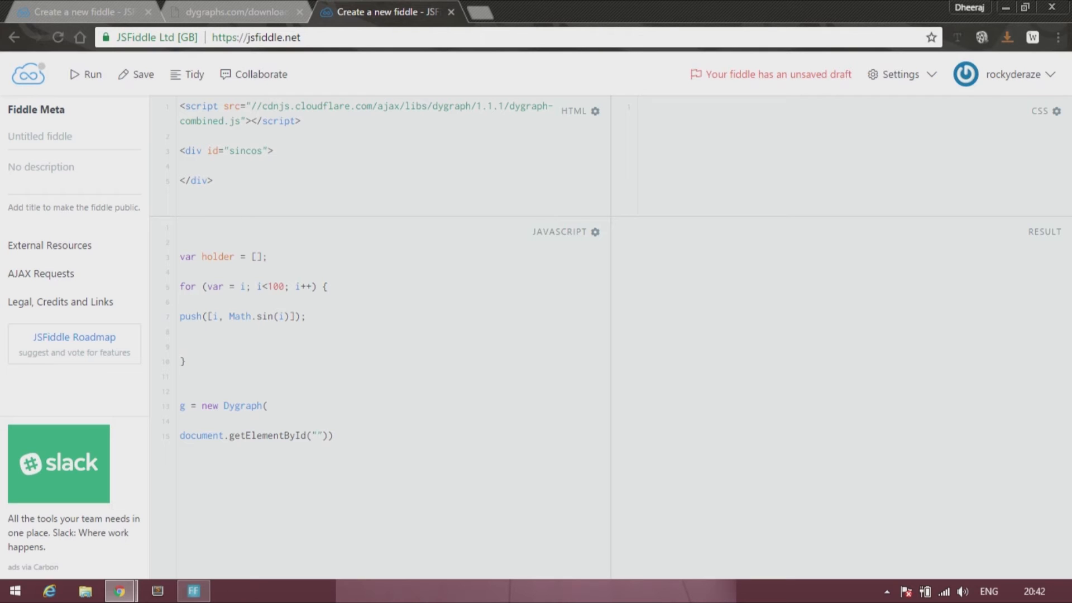
{"action": "type", "text": "sincos"}
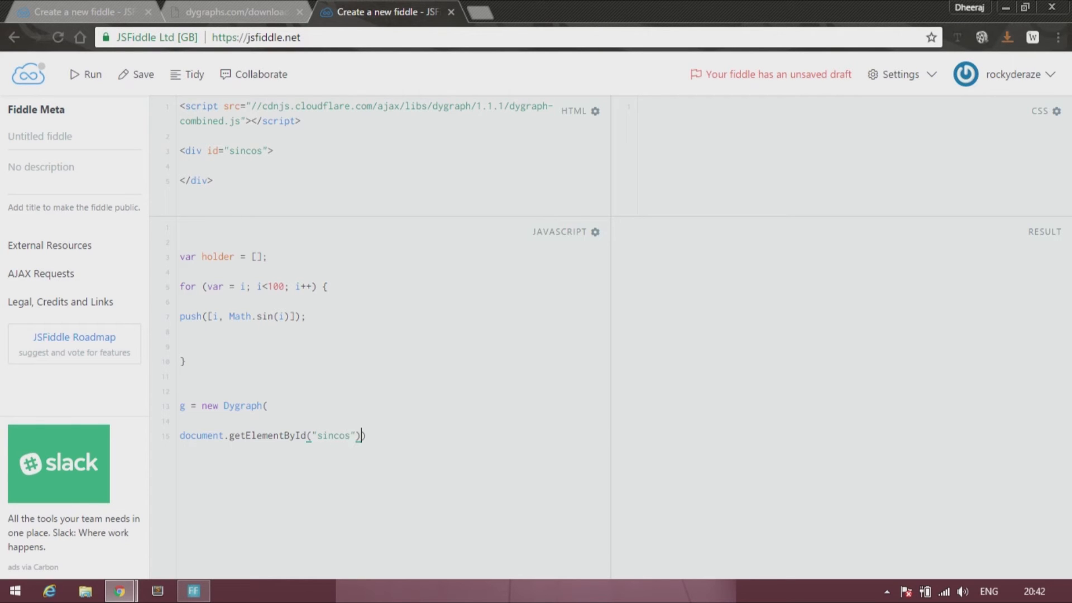
{"action": "type", "text": ","}
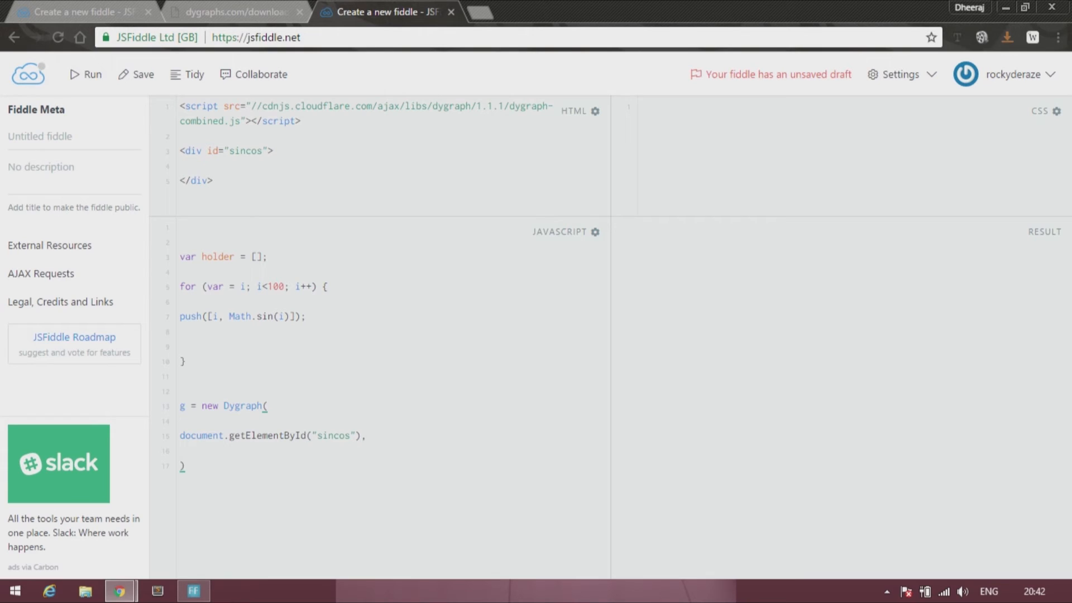
{"action": "type", "text": "h"}
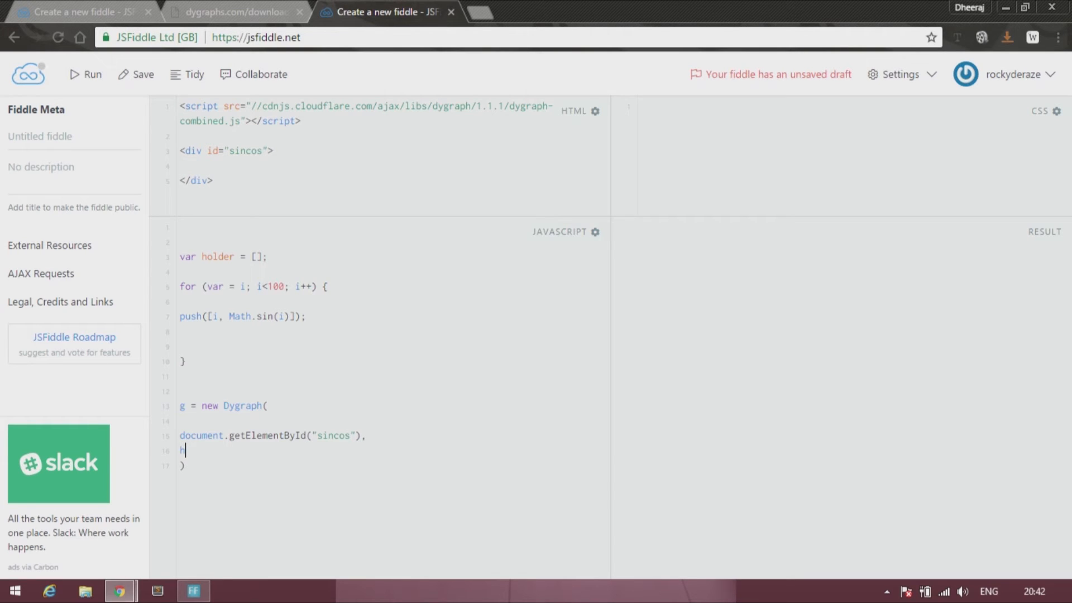
{"action": "type", "text": "older"}
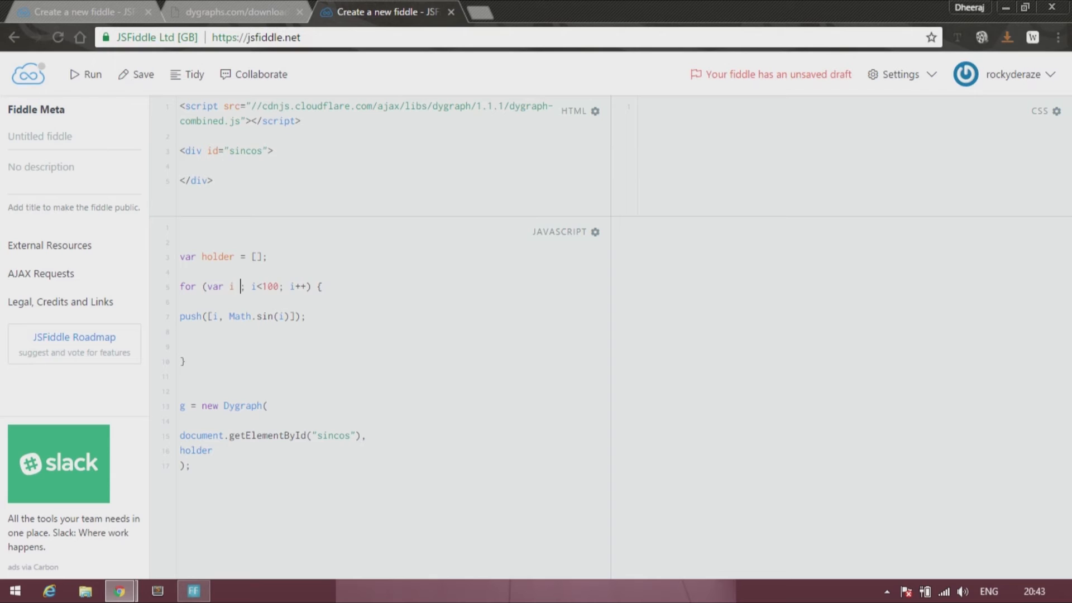
Step: Change the loop start to var i = 0, prefix push with holder., and run
{"action": "type", "text": "="}
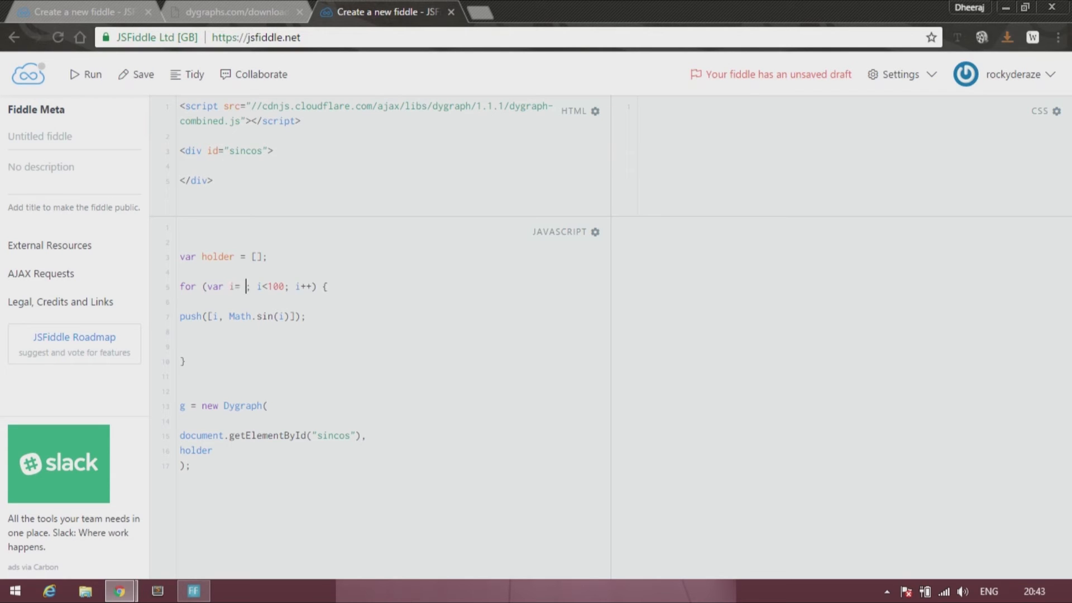
{"action": "type", "text": "0"}
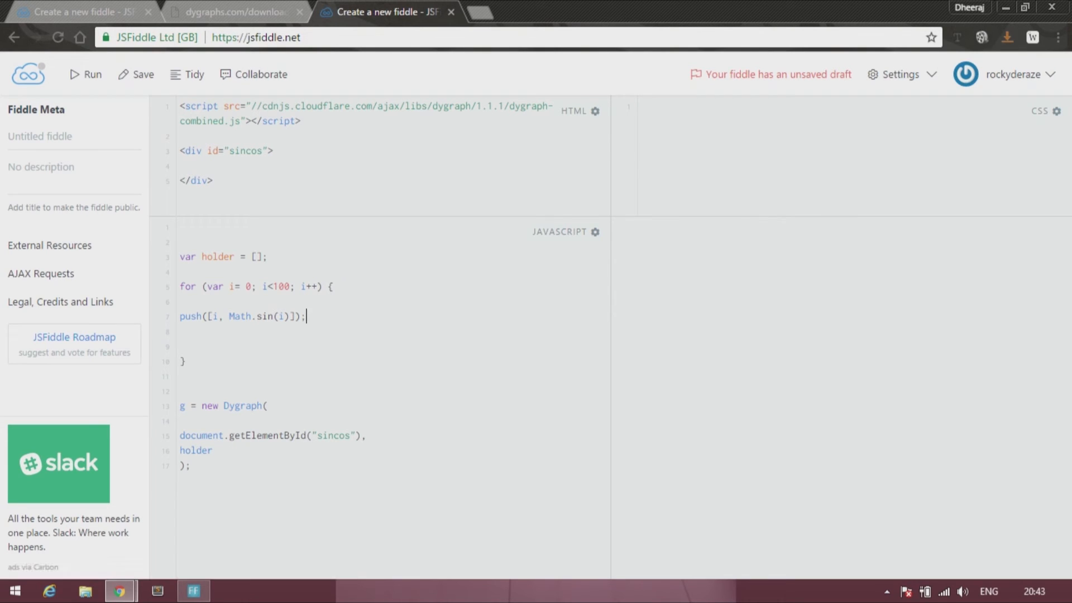
{"action": "type", "text": "holder."}
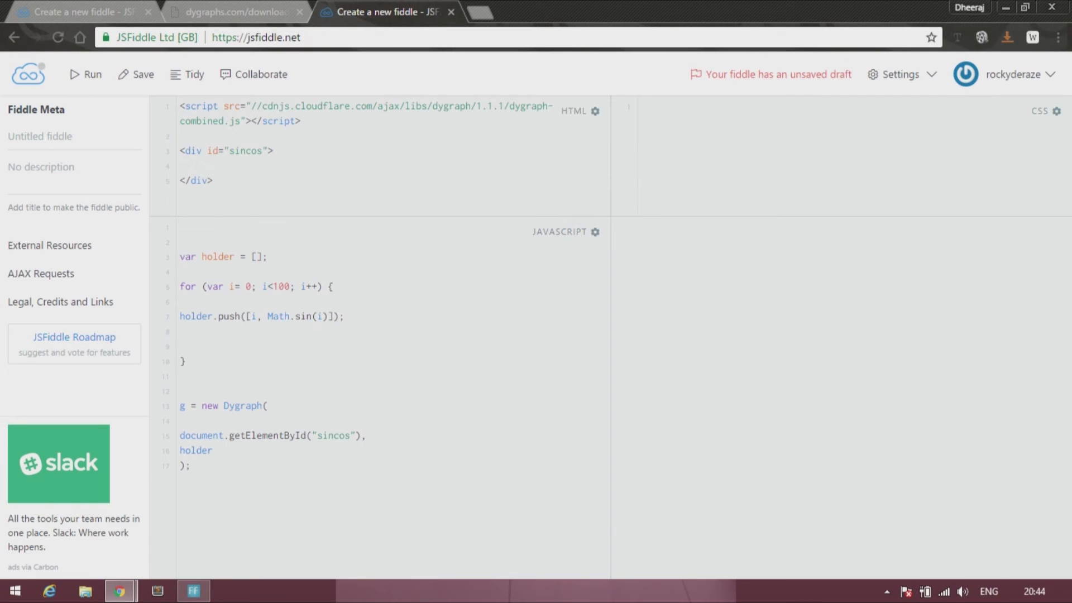
{"action": "left_click", "coordinate": [219, 316]}
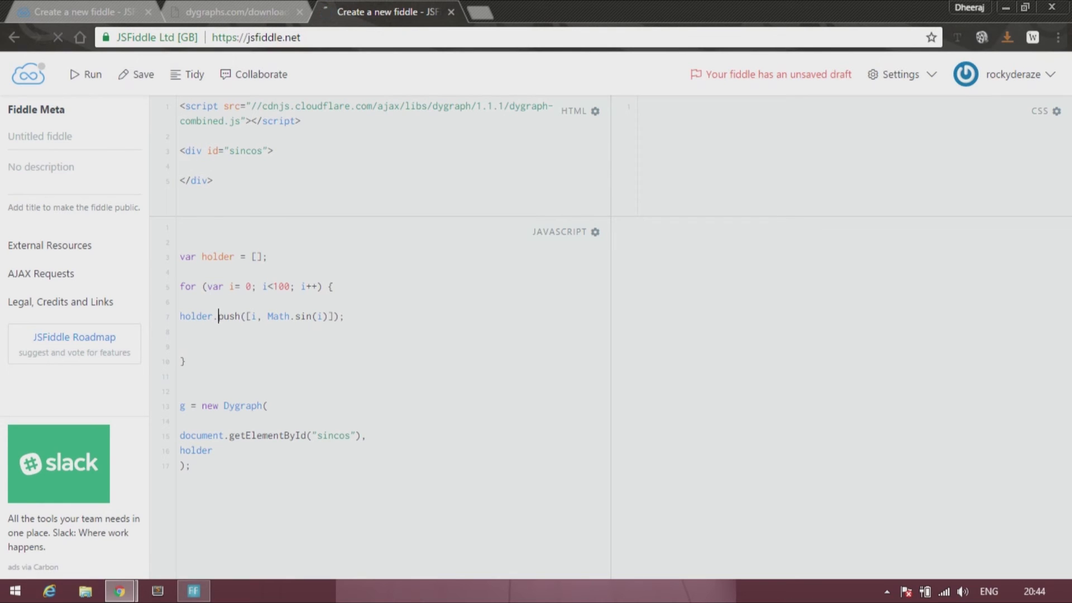
Step: Inspect the jagged sine wave plotted from 0 to 100 in the Result panel
{"action": "left_click", "coordinate": [85, 74]}
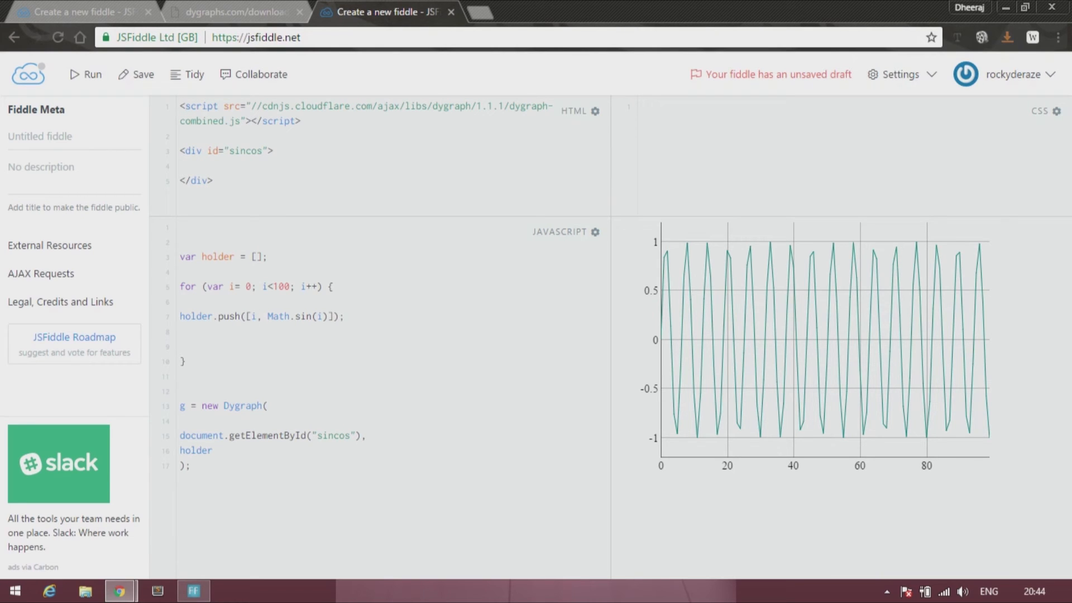
Step: Change the push values to [i/10, Math.sin(i/10)] and rerun for a smooth sine curve
{"action": "type", "text": "/10"}
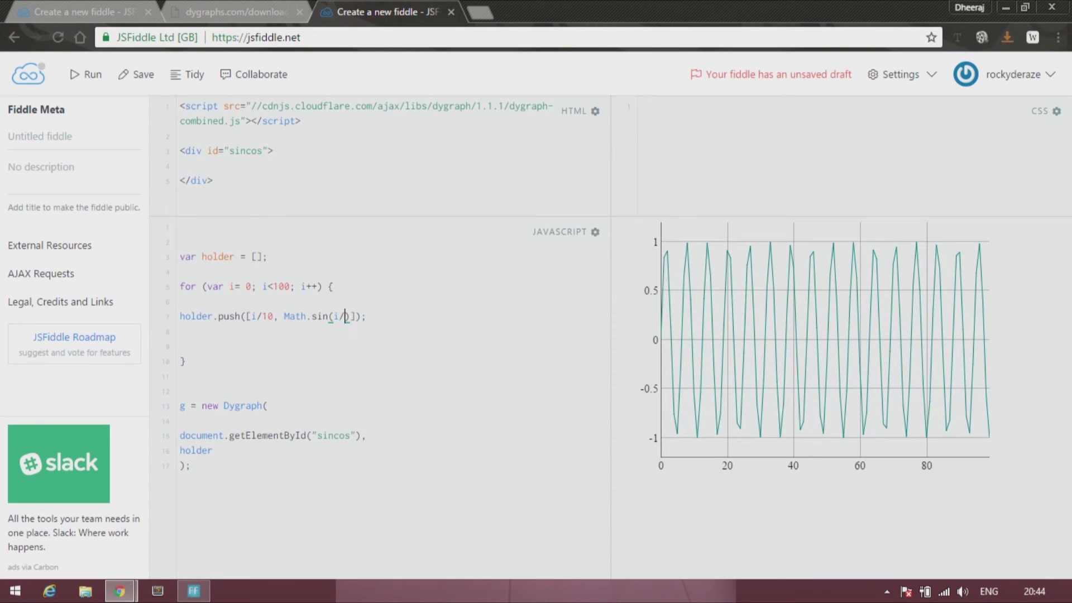
{"action": "type", "text": "0"}
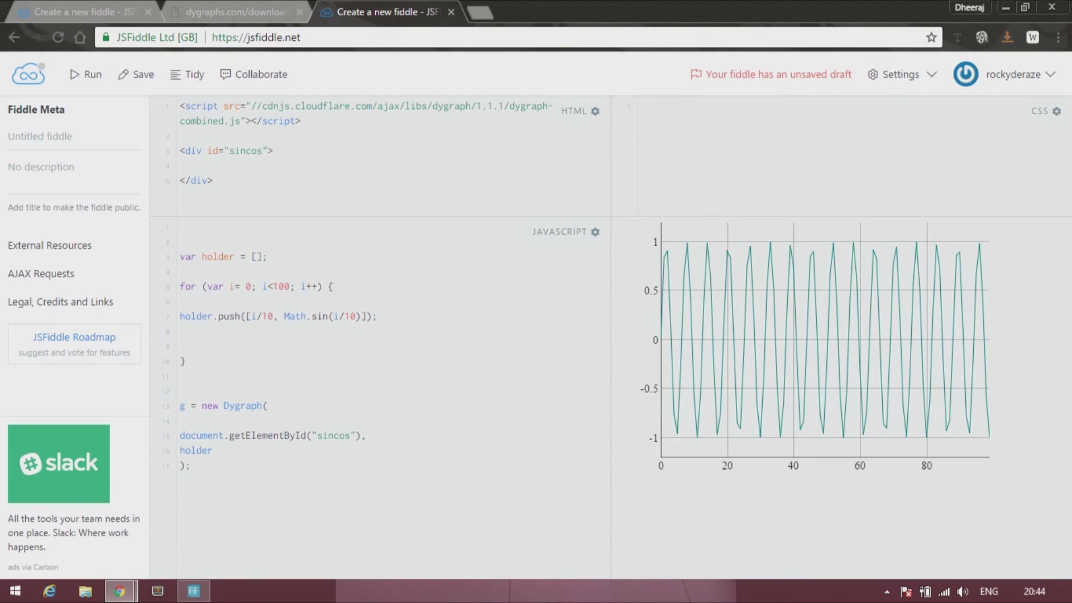
{"action": "left_click", "coordinate": [378, 316]}
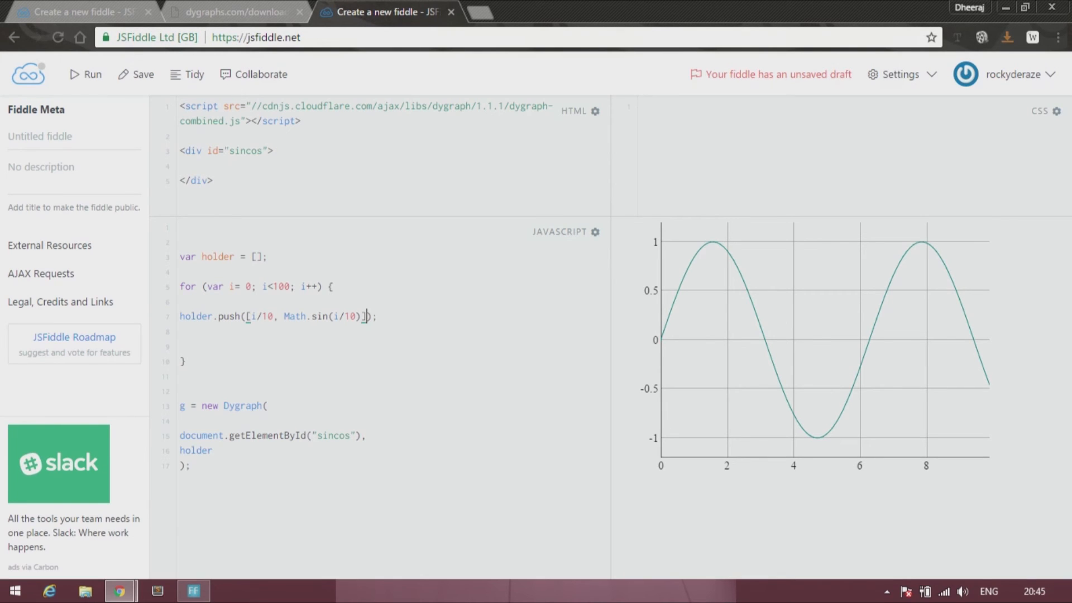
{"action": "mouse_move", "coordinate": [679, 284]}
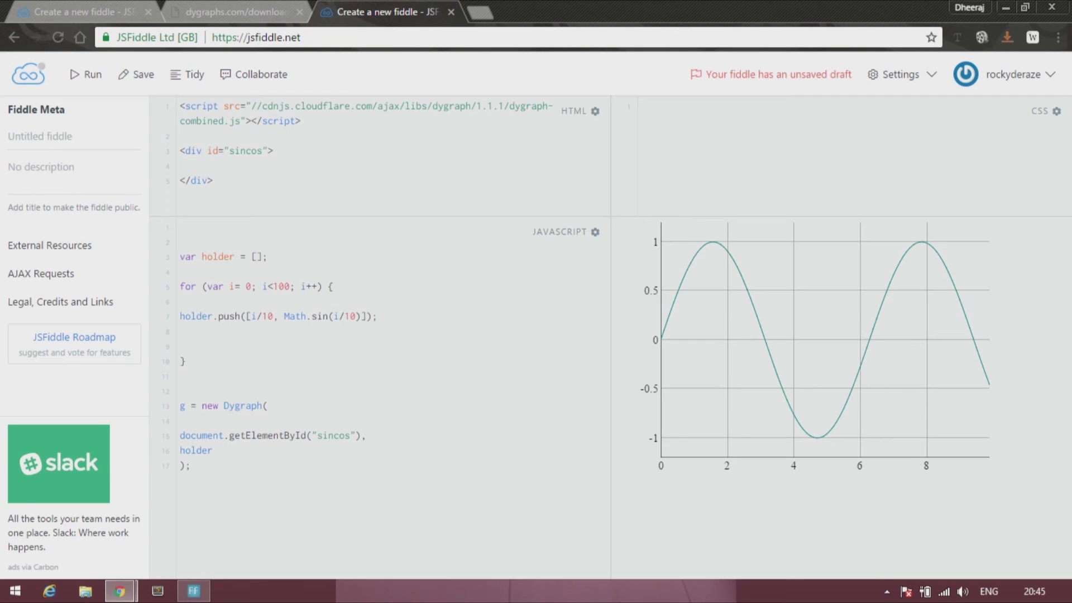
{"action": "double_click", "coordinate": [304, 315]}
{"action": "type", "text": ", Math.cos(i/10)"}
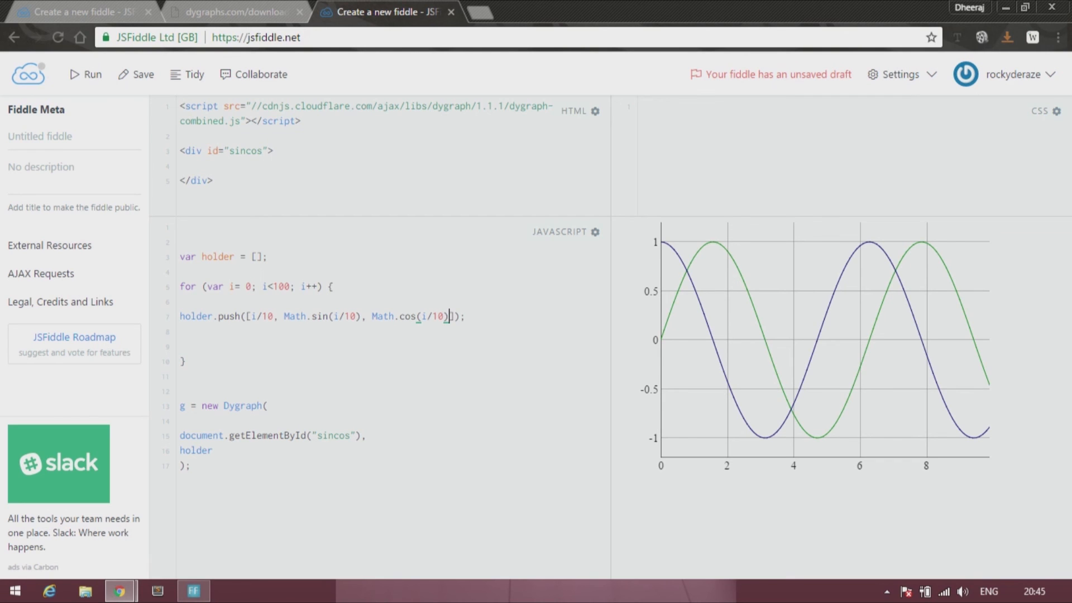
{"action": "mouse_move", "coordinate": [675, 254]}
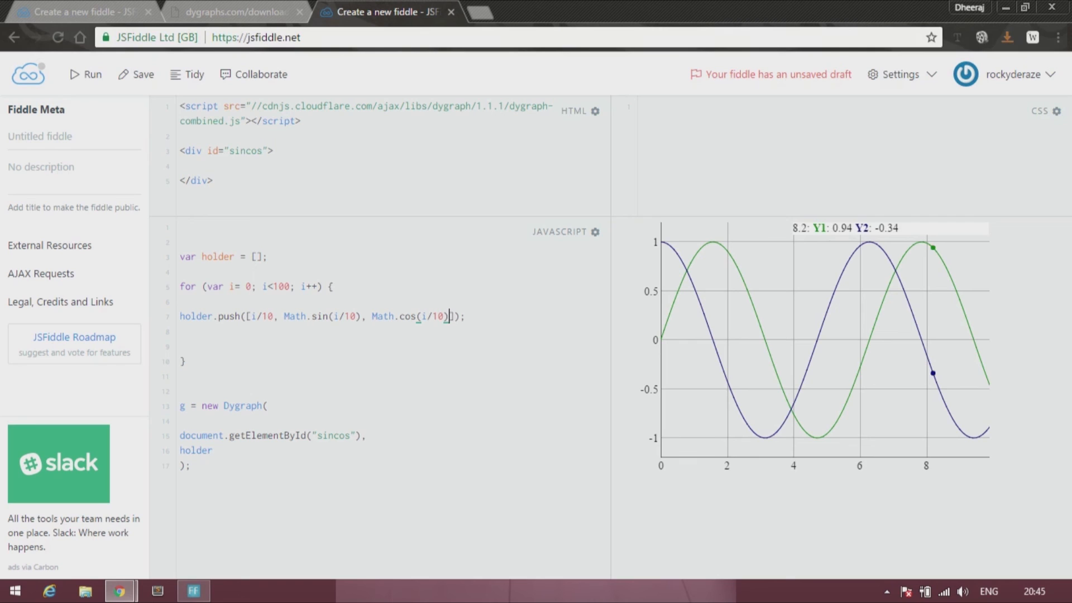
{"action": "mouse_move", "coordinate": [661, 243]}
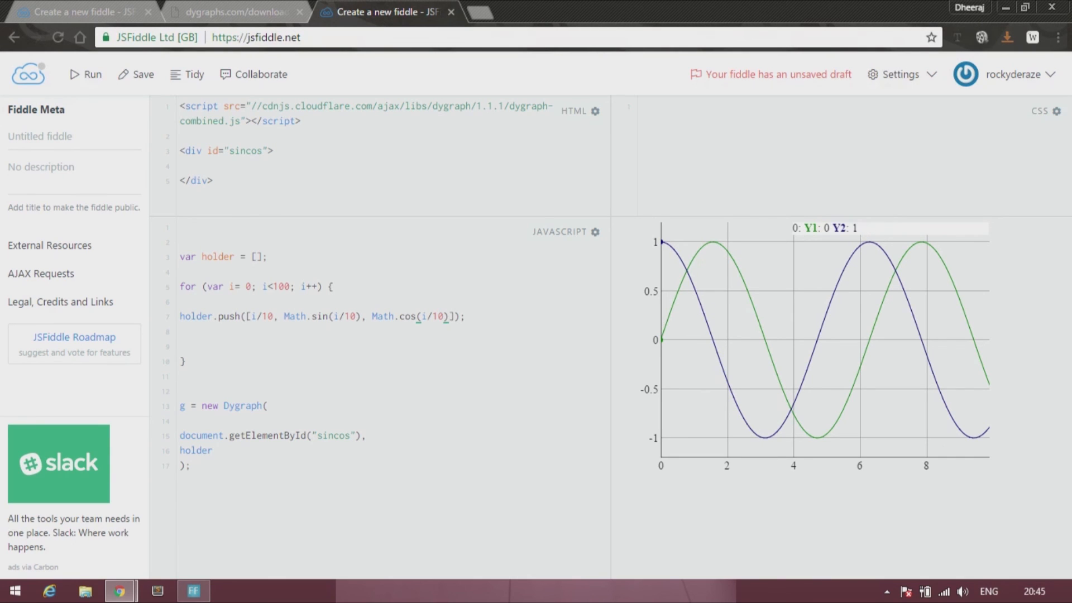
{"action": "mouse_move", "coordinate": [759, 326]}
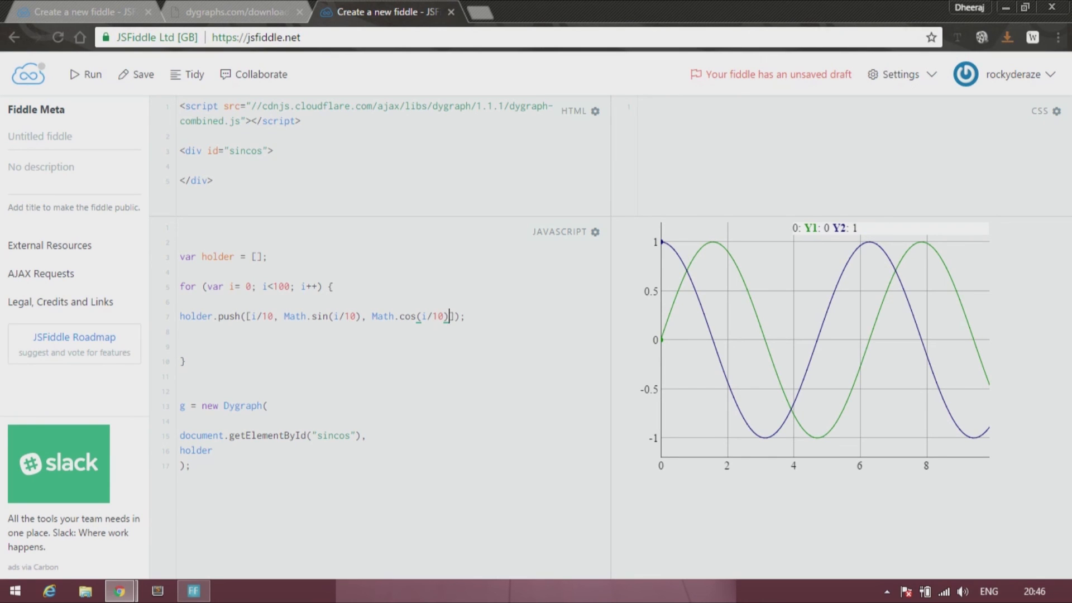
{"action": "mouse_move", "coordinate": [856, 248]}
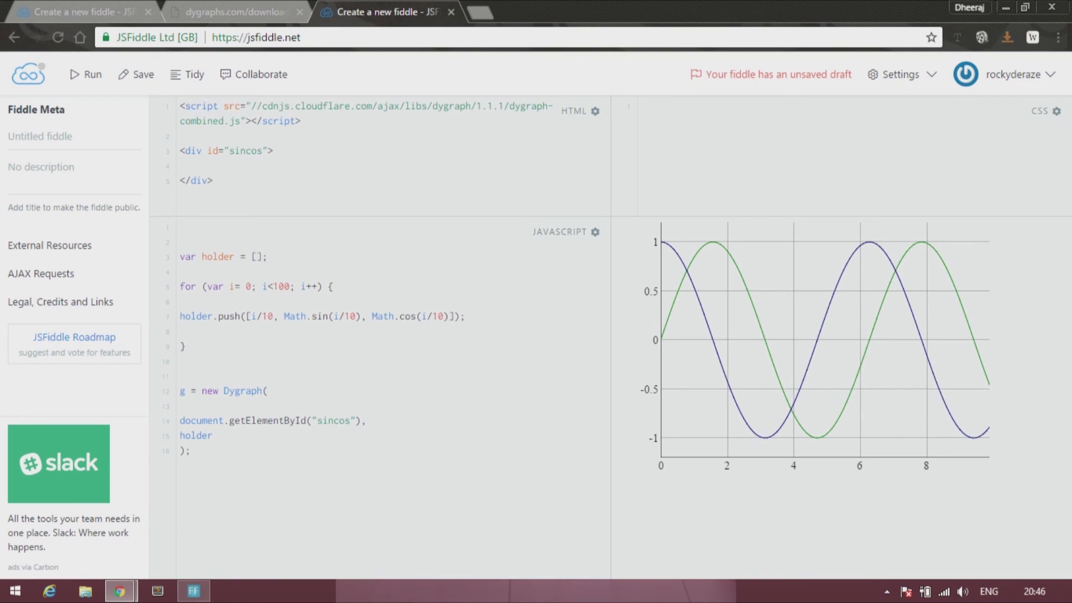
Step: Delete the empty line after the push statement inside the loop
{"action": "left_click", "coordinate": [181, 331]}
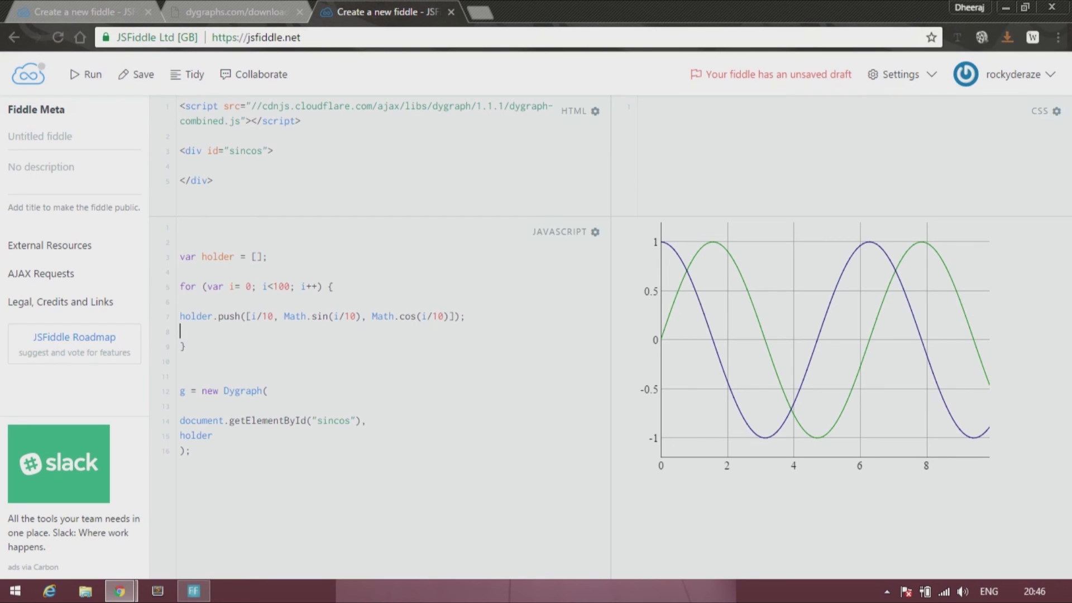